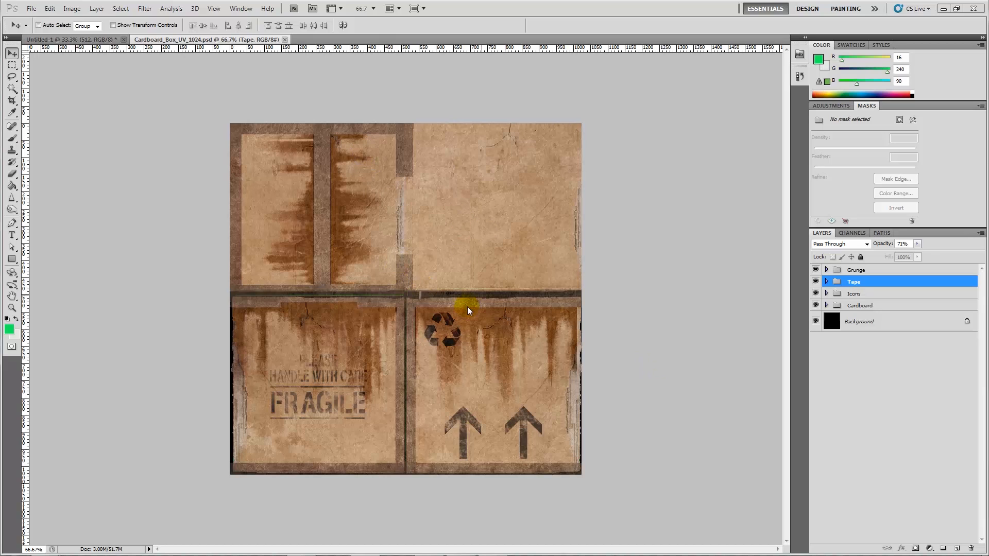
Step: Switch to the Untitled-1 chart comparing 2048, 1024 and 512 texture sizes
drag(467, 309, 359, 243)
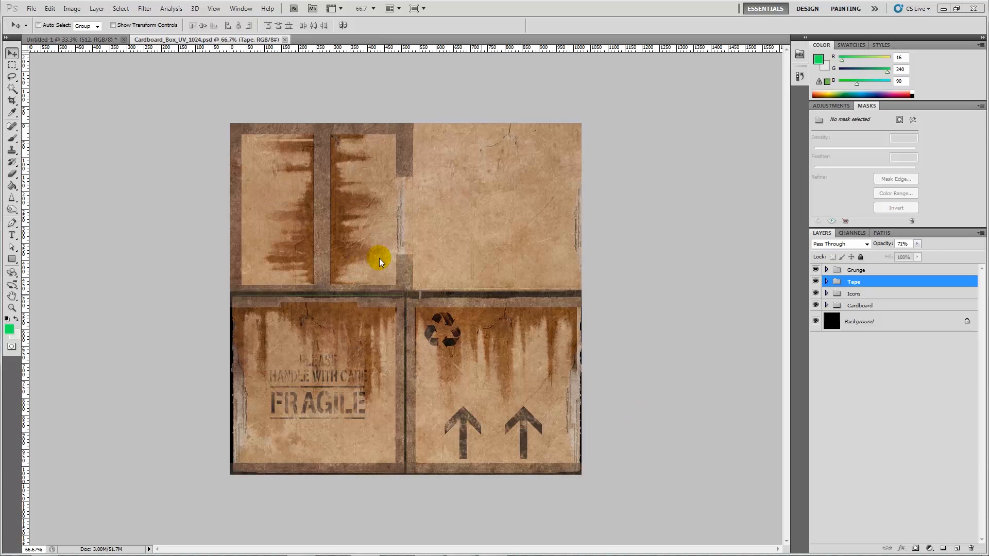
mouse_move(458, 267)
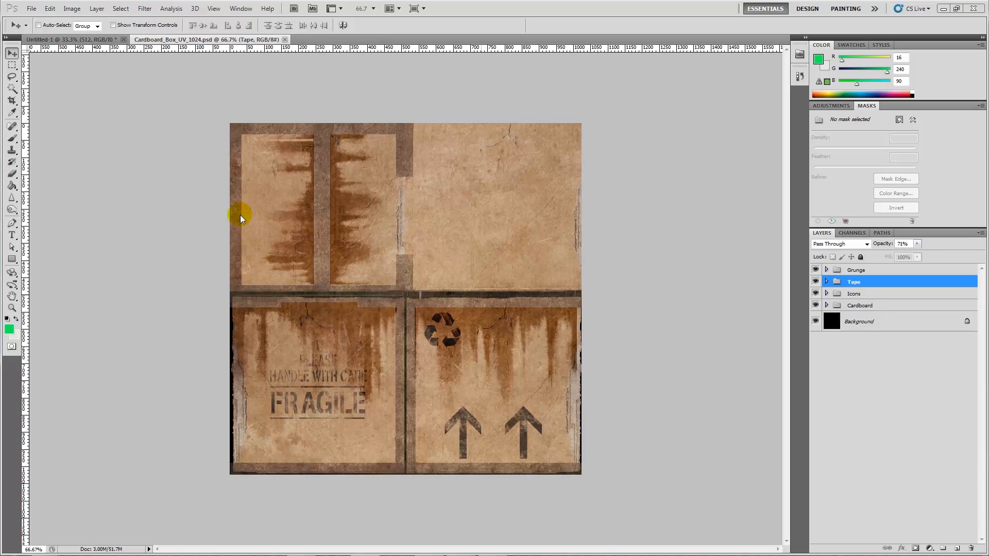
mouse_move(194, 270)
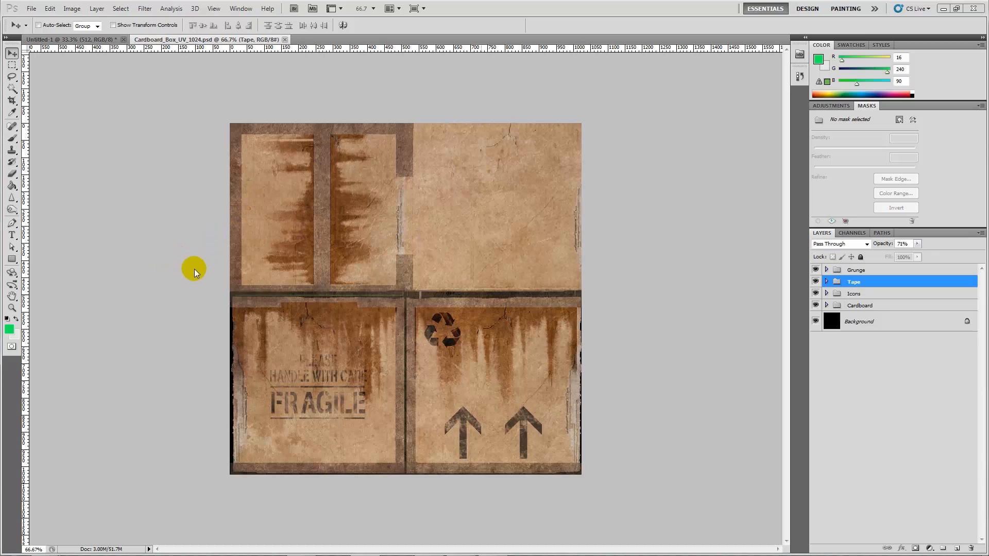
mouse_move(352, 297)
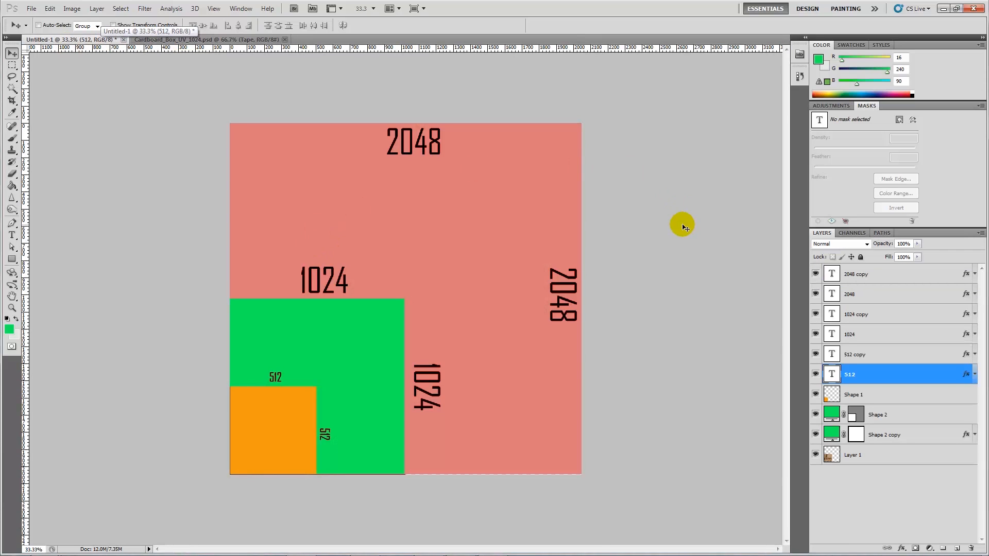
mouse_move(606, 250)
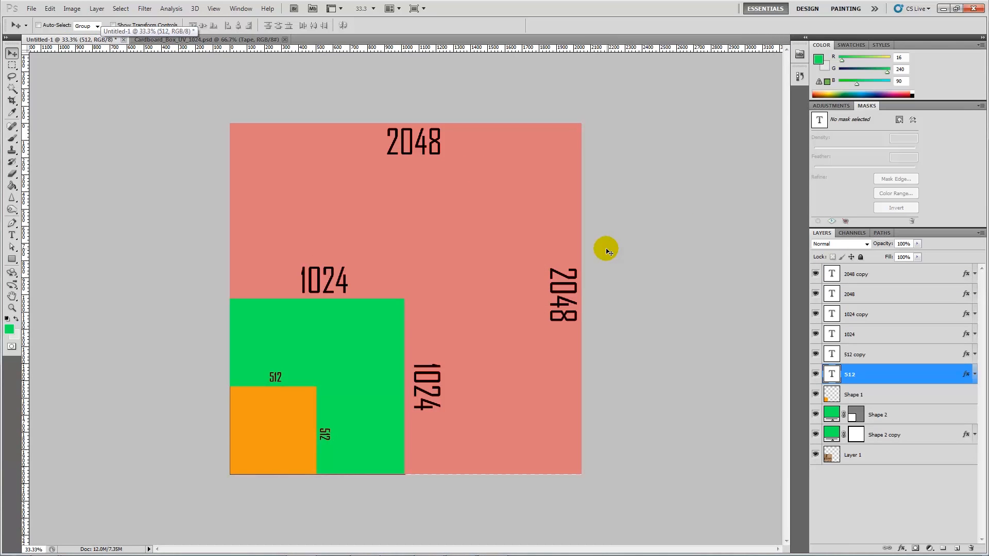
mouse_move(362, 133)
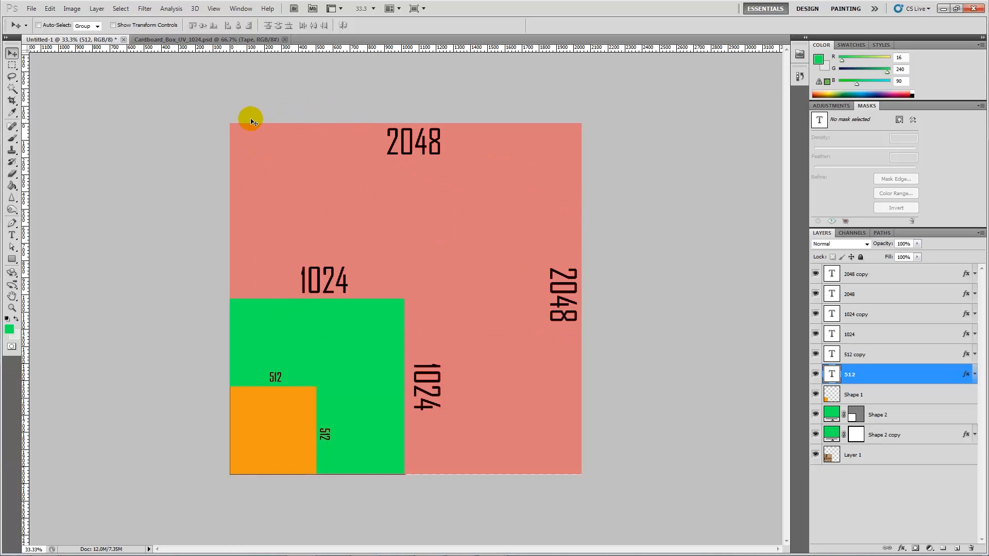
mouse_move(579, 356)
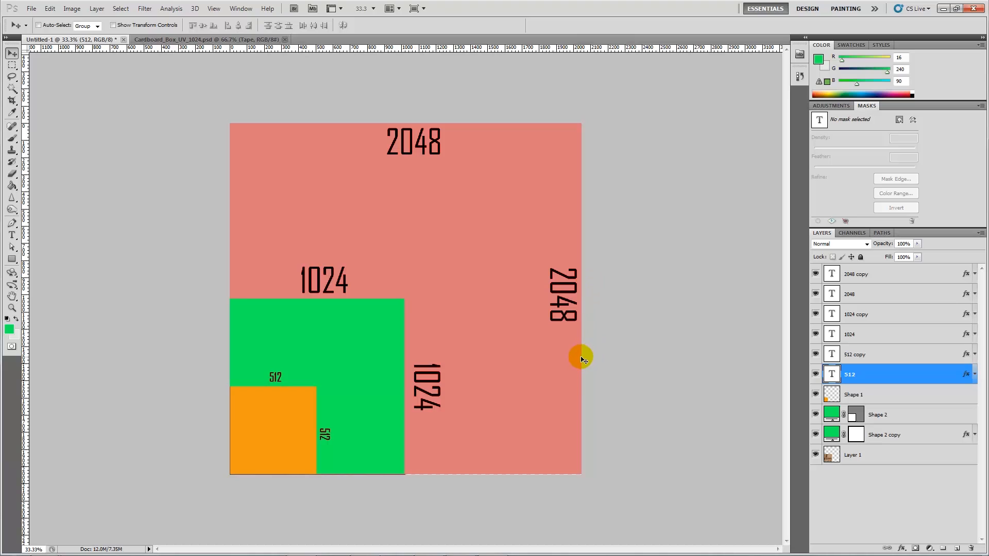
mouse_move(561, 307)
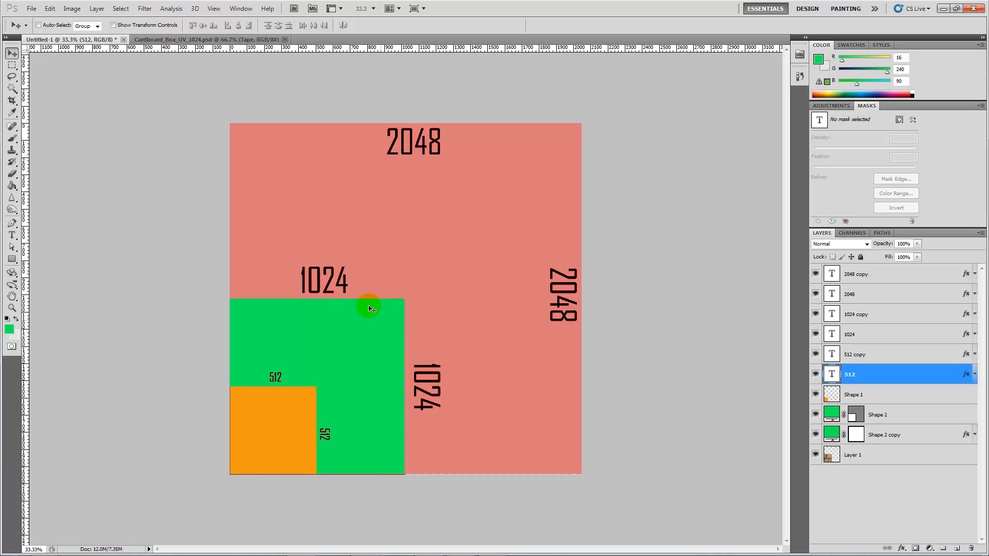
mouse_move(544, 102)
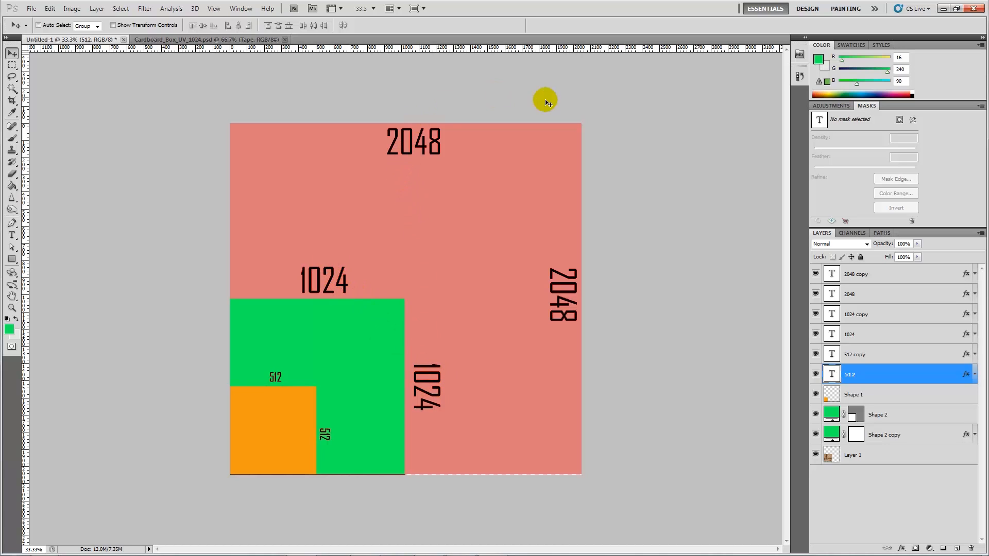
mouse_move(342, 334)
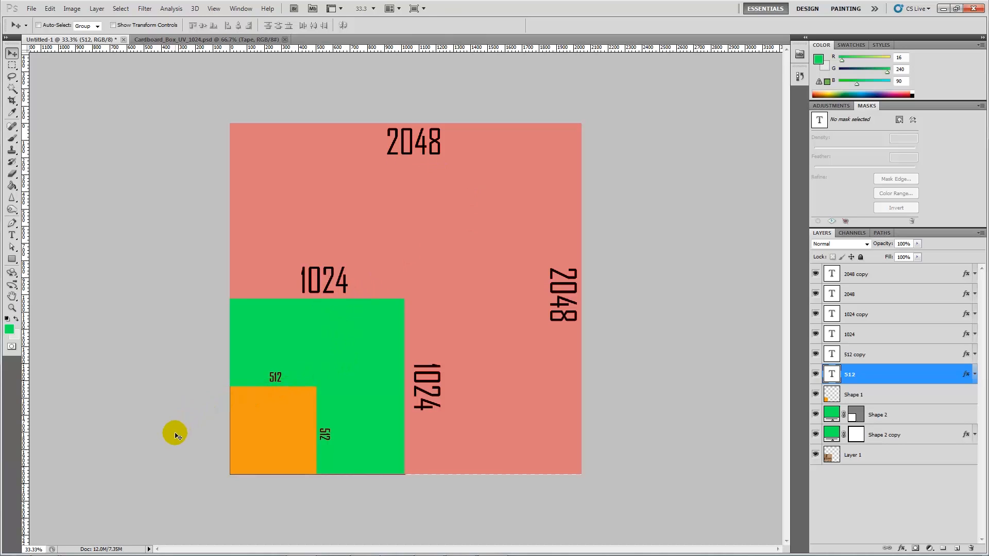
mouse_move(132, 457)
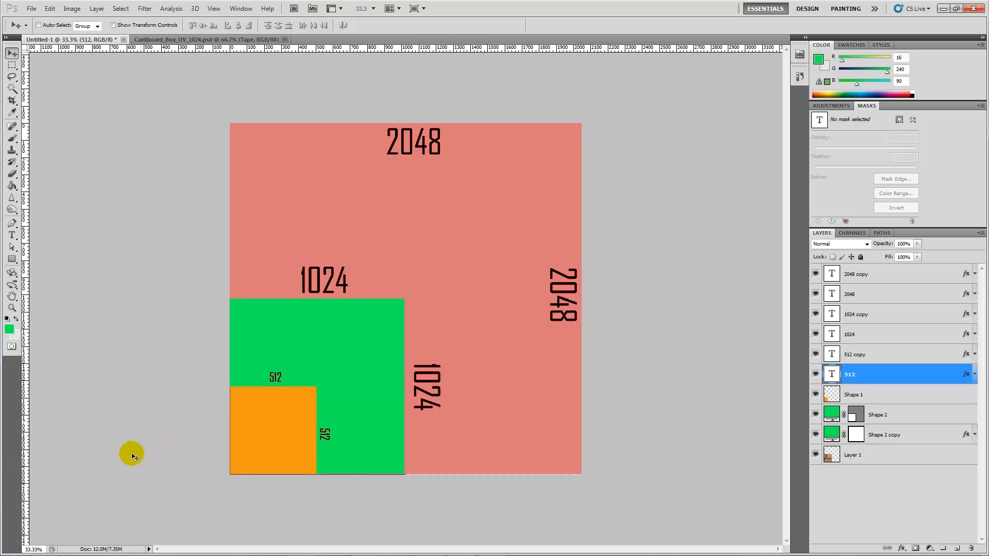
mouse_move(115, 366)
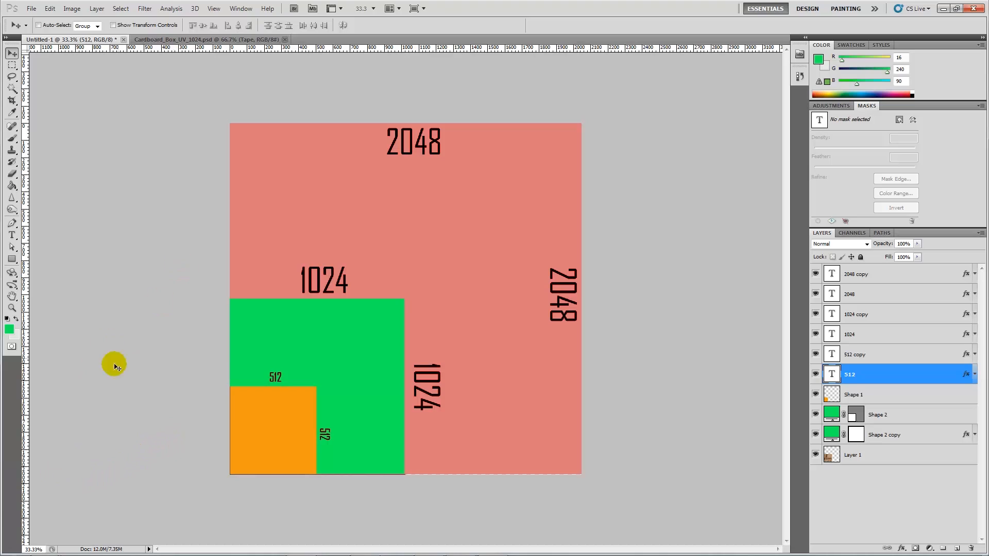
mouse_move(365, 277)
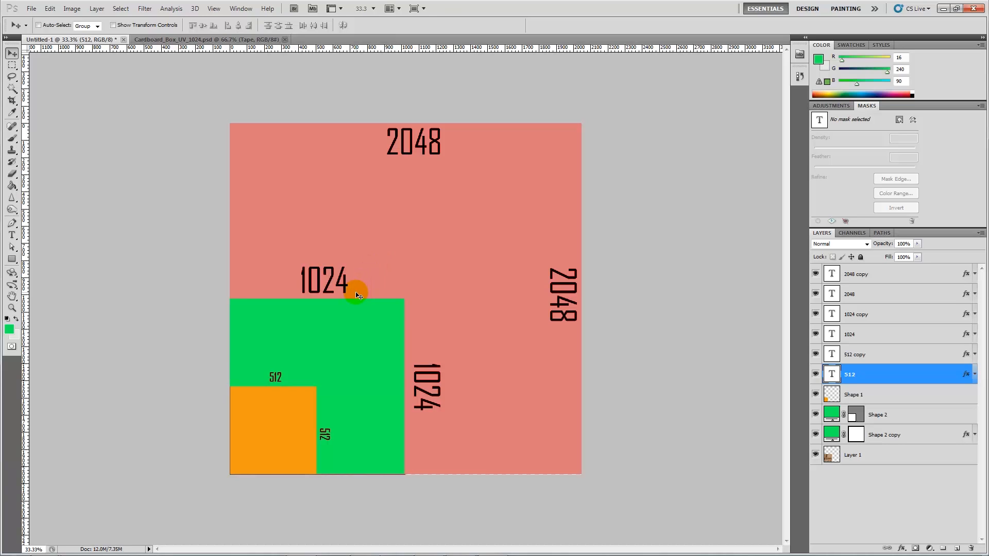
mouse_move(402, 177)
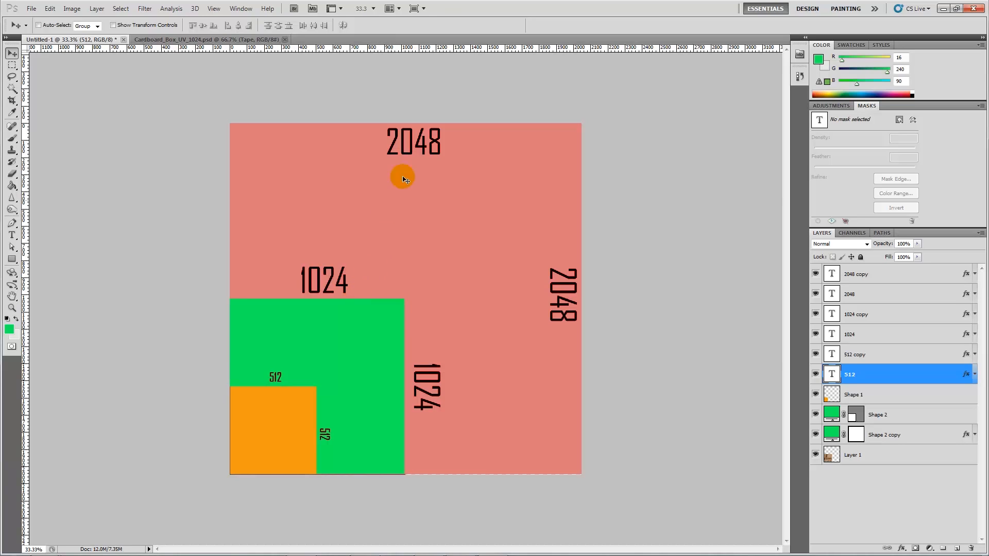
mouse_move(399, 170)
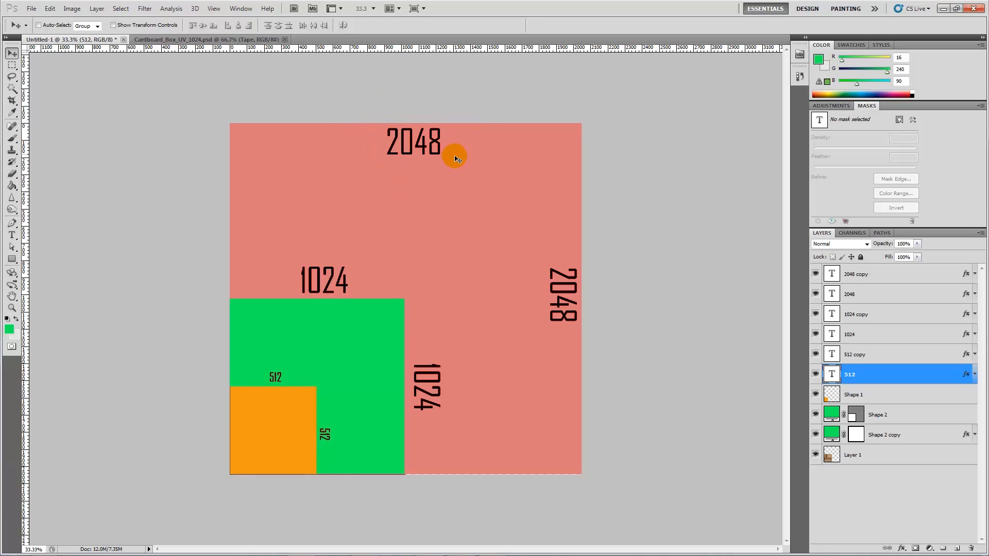
mouse_move(457, 162)
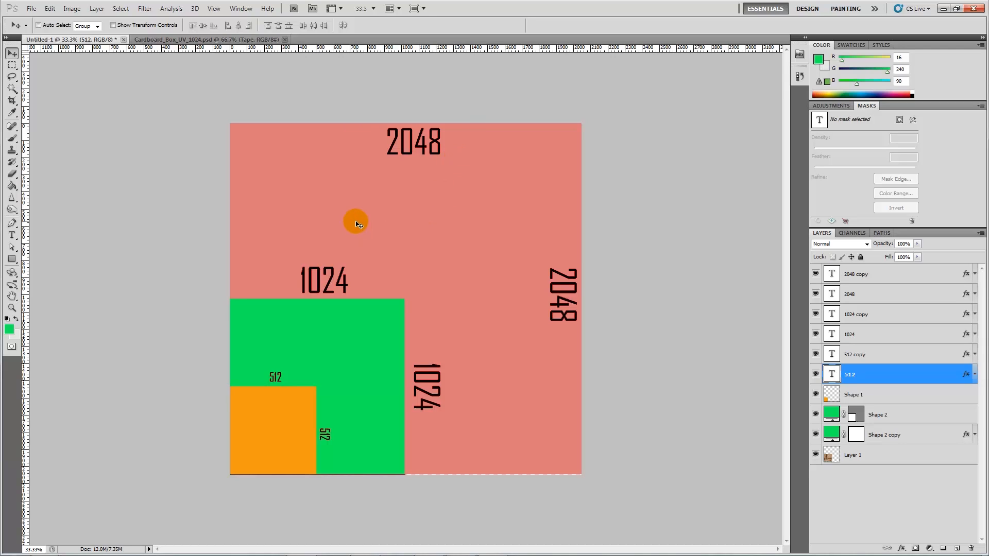
mouse_move(157, 388)
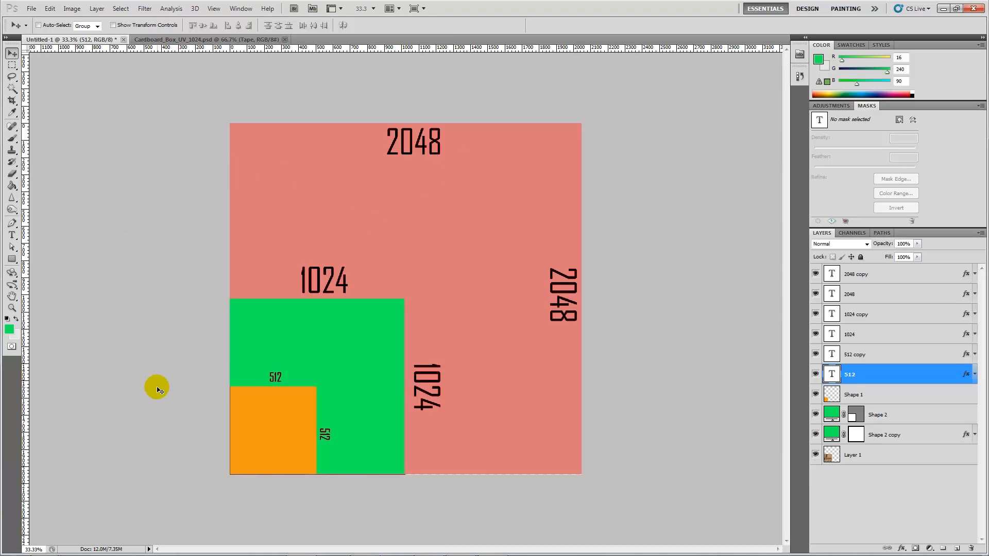
mouse_move(173, 190)
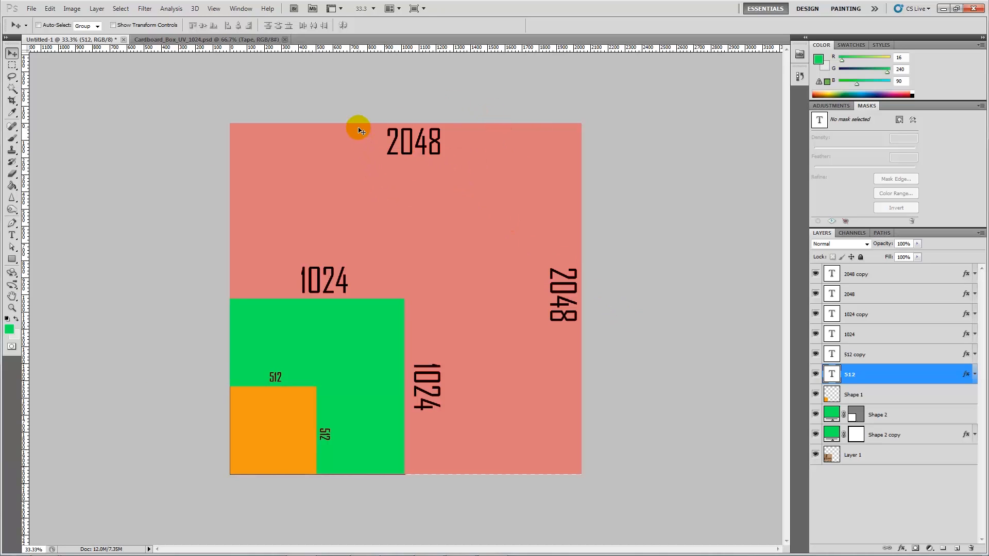
mouse_move(476, 121)
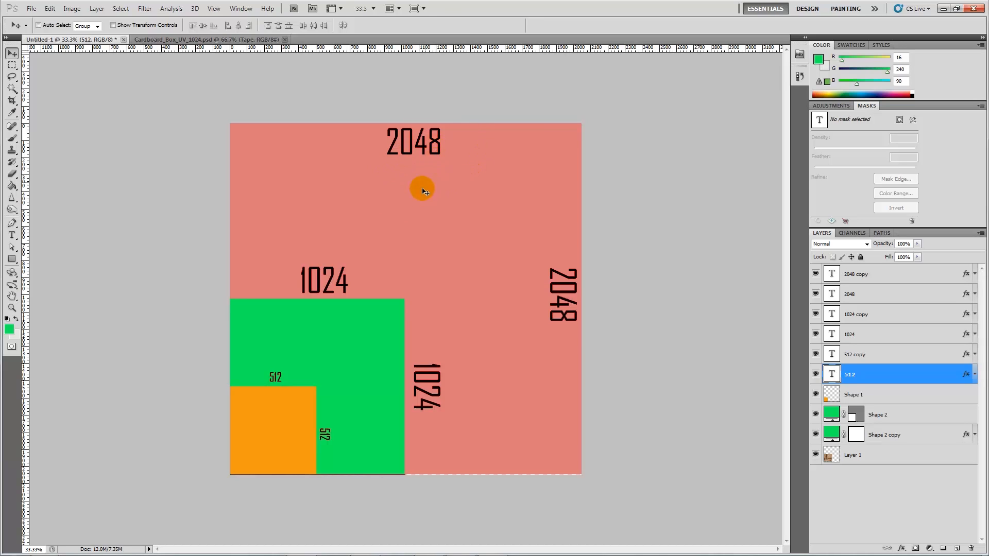
mouse_move(422, 175)
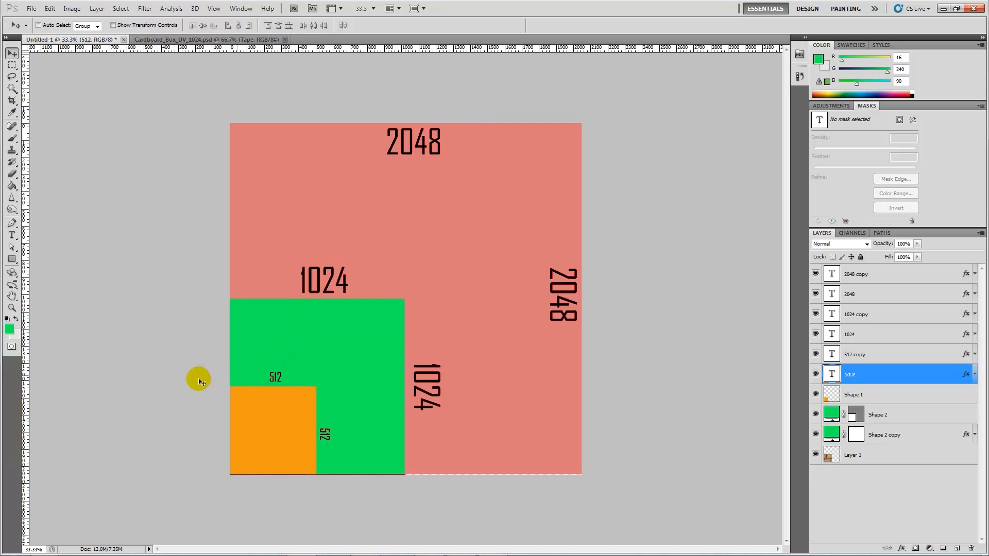
mouse_move(150, 347)
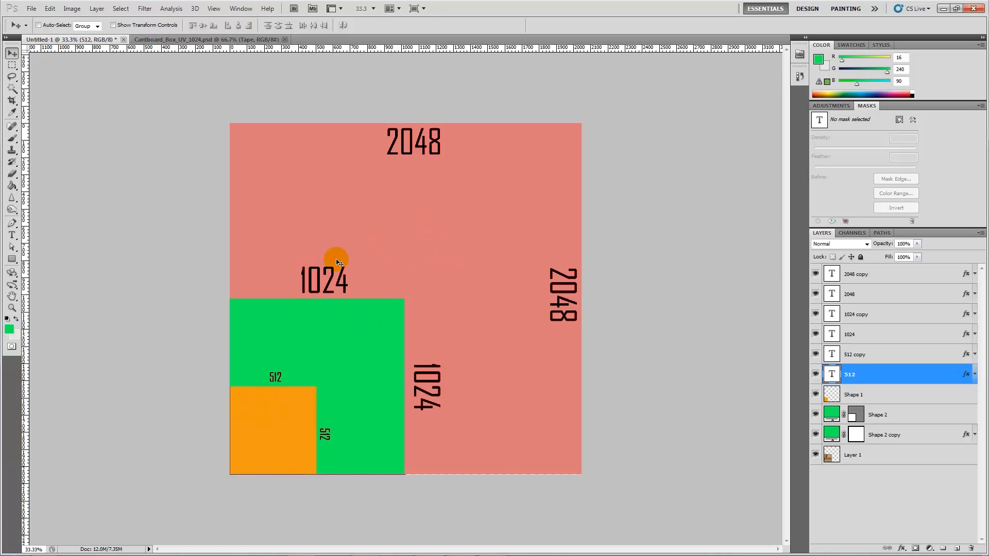
mouse_move(368, 305)
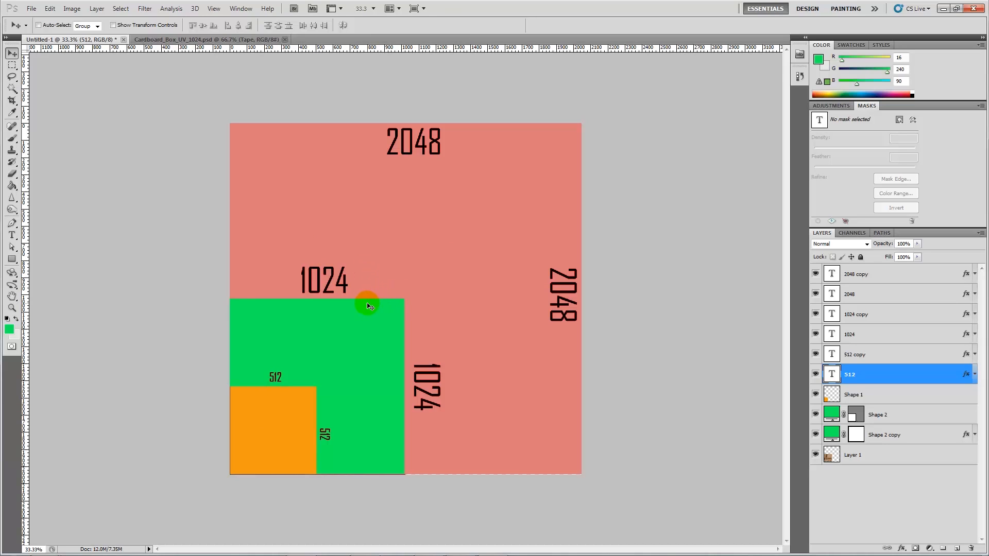
mouse_move(357, 320)
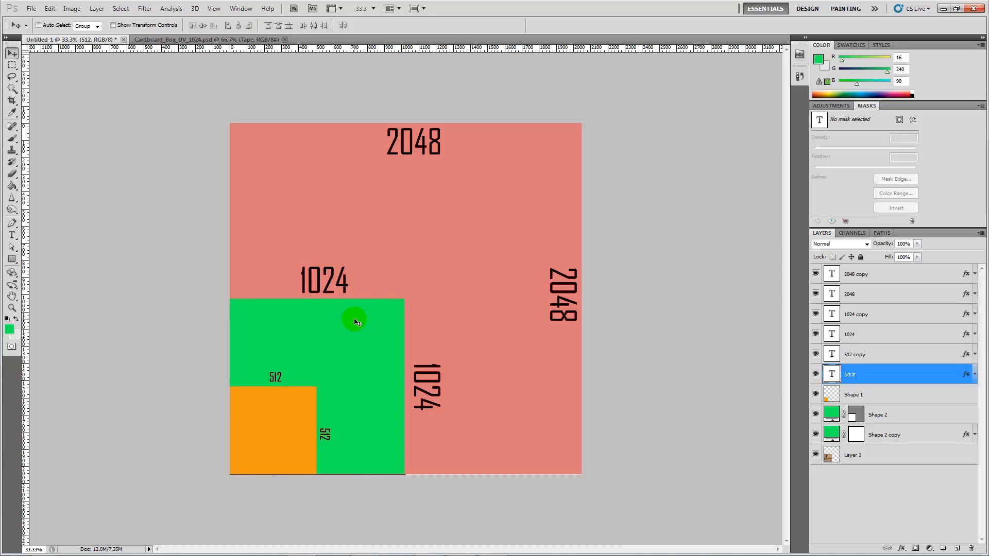
mouse_move(270, 410)
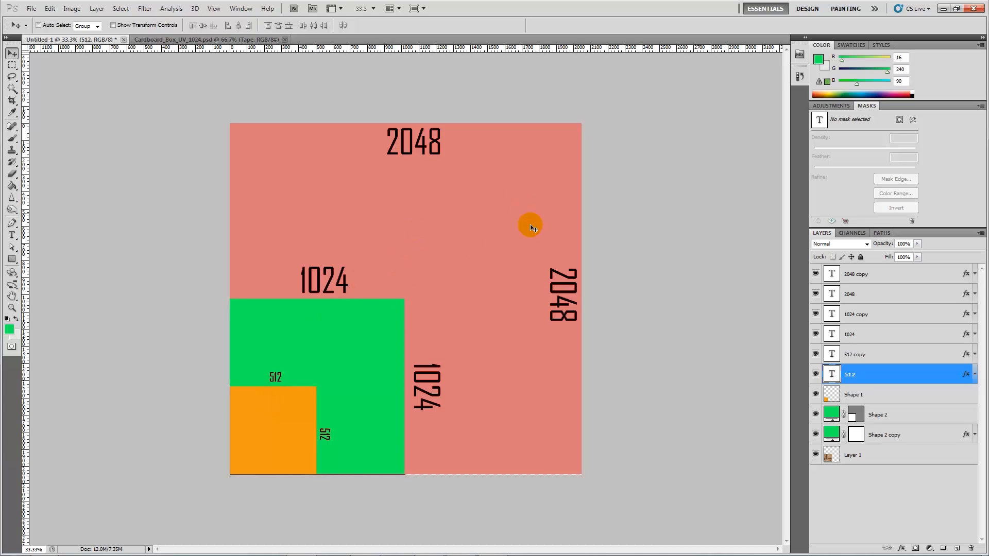
mouse_move(446, 227)
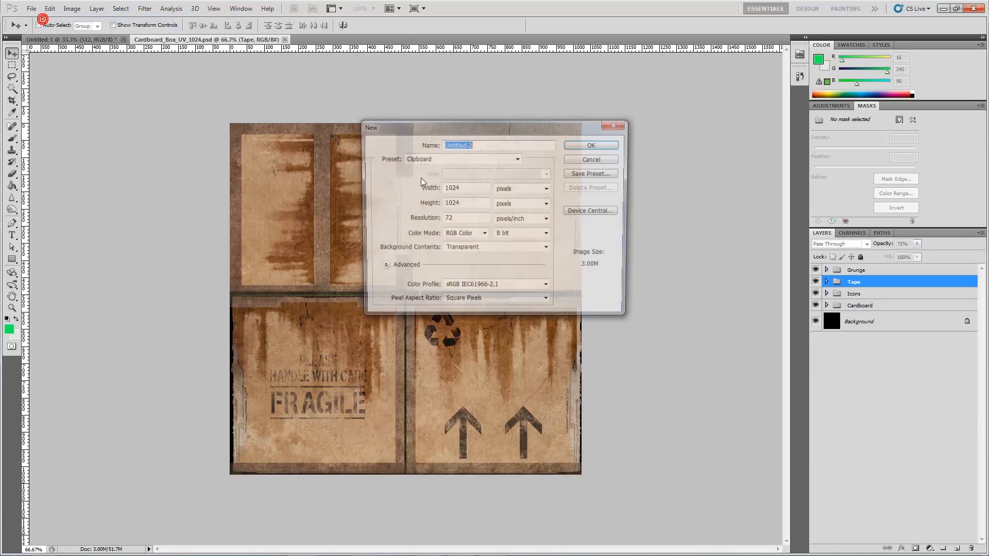
Step: Create a transparent 2048 × 2048 px document, then return to Cardboard_Box_UV_1024.psd
click(461, 159)
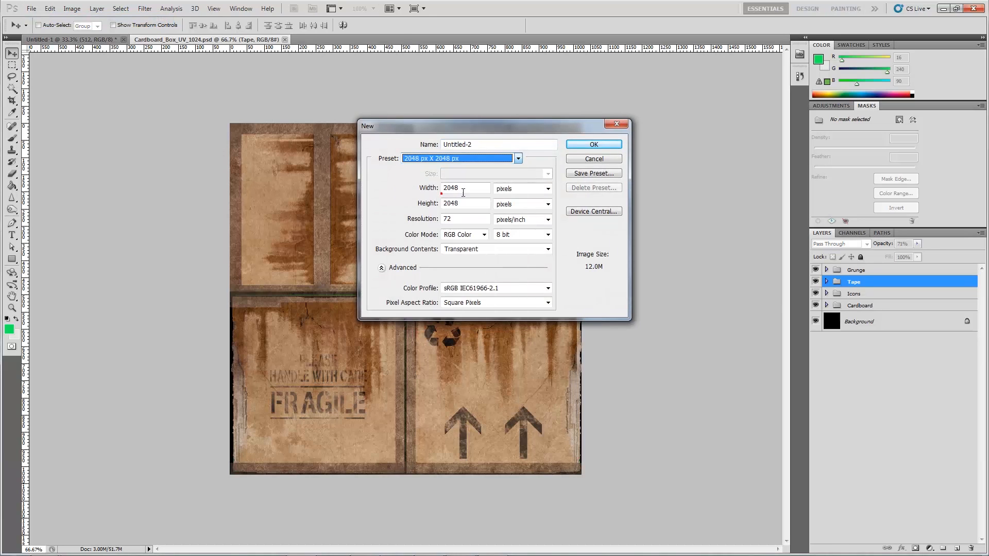
click(591, 144)
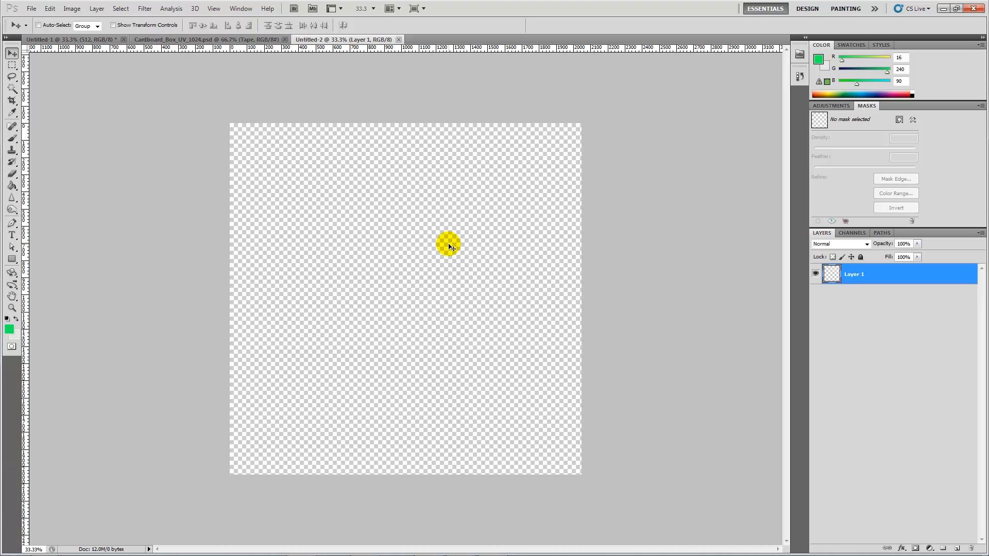
click(173, 39)
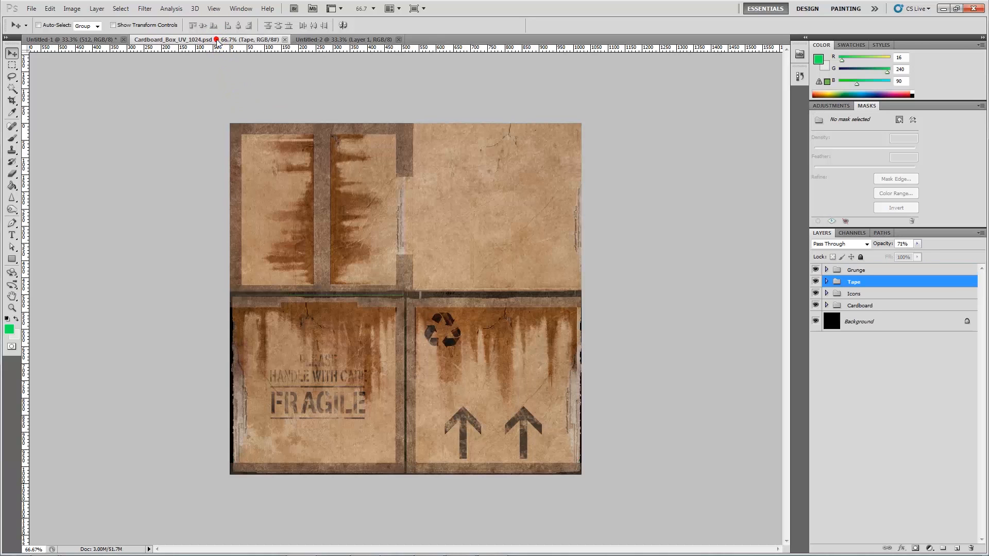
Step: Flatten the cardboard texture and place a copy of it on the 2048 canvas
right_click(858, 322)
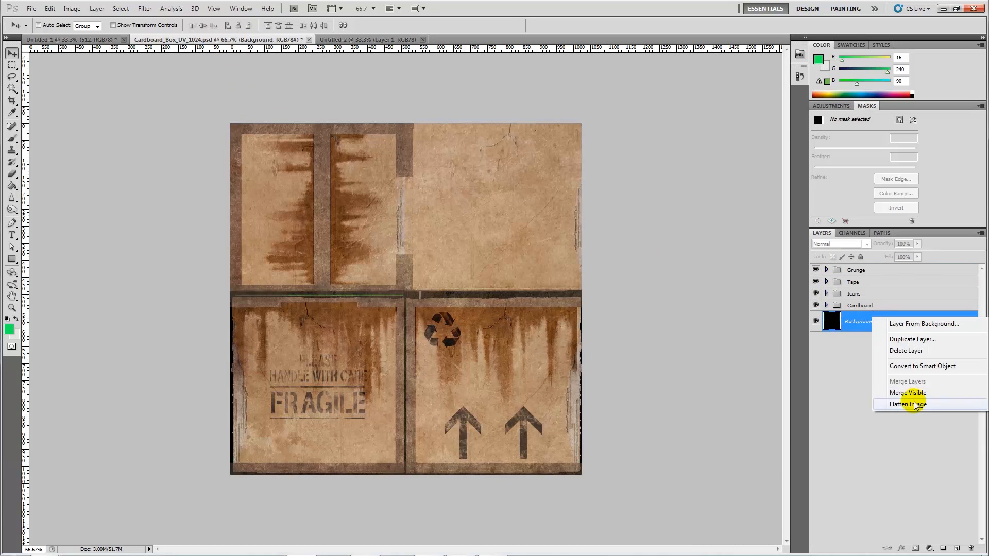
click(907, 404)
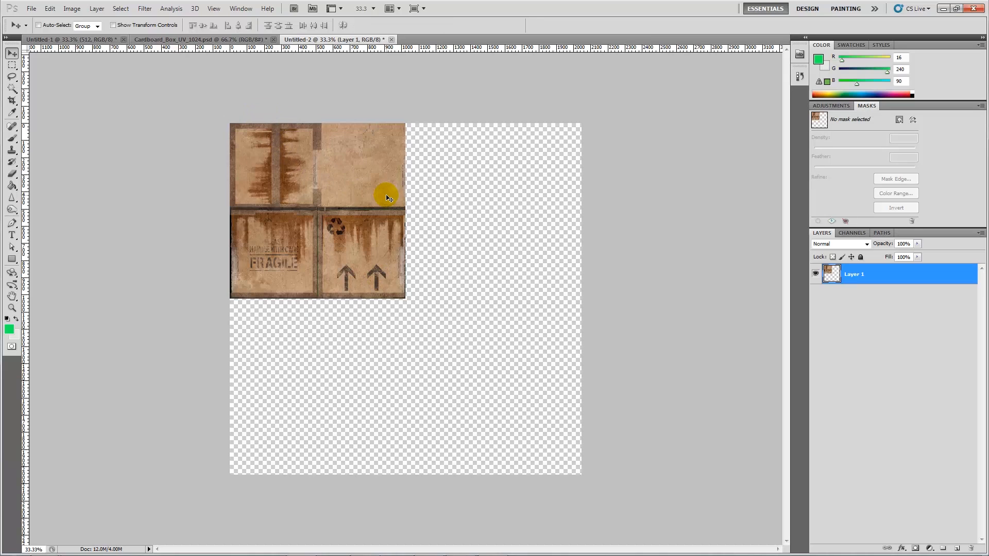
drag(388, 195, 541, 214)
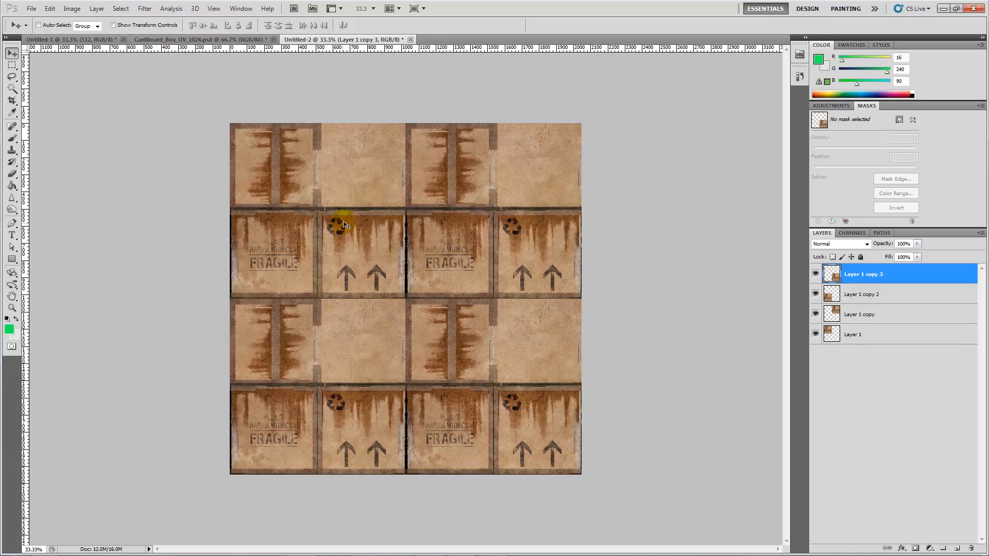
mouse_move(165, 66)
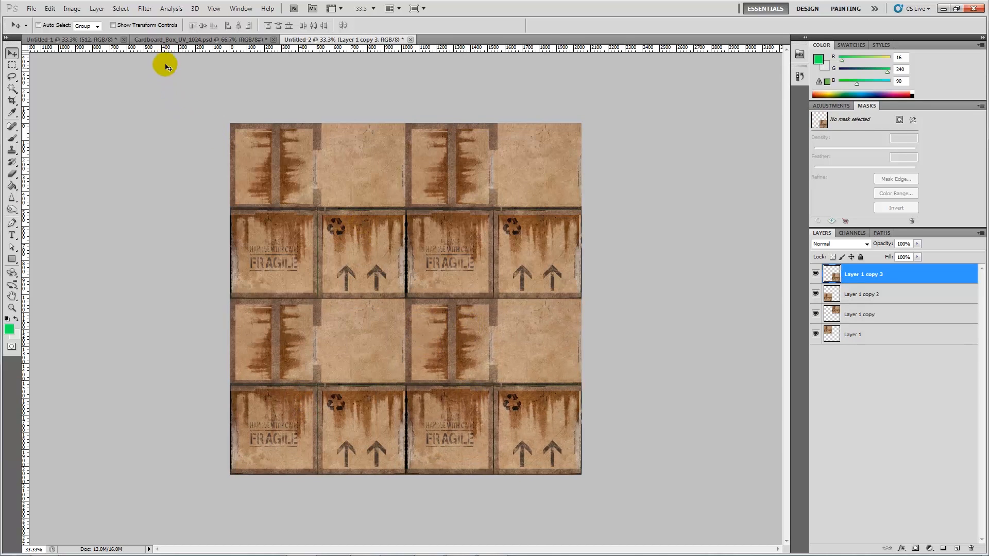
Step: Arrange the remaining copies so four tiles fill the 2048 canvas in a 2 × 2 grid
click(69, 39)
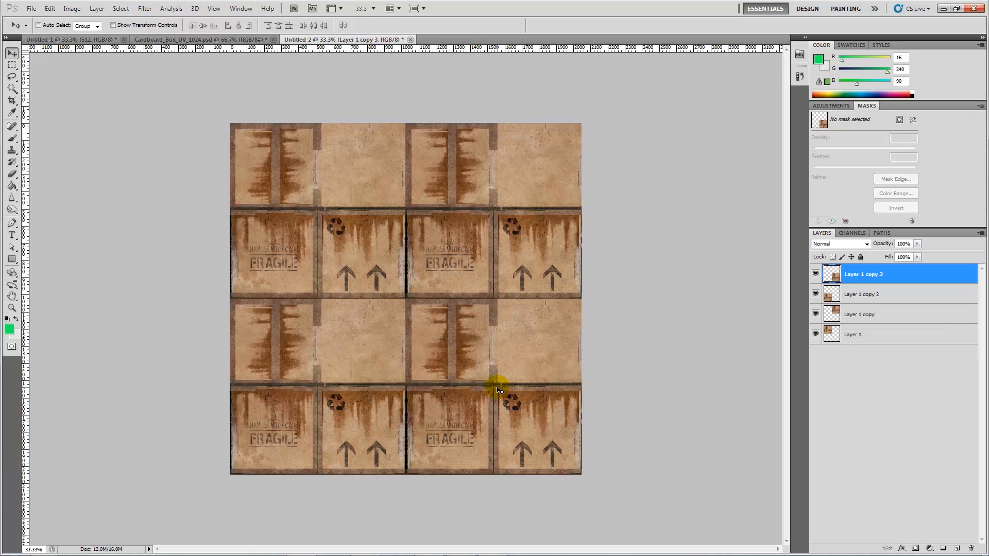
mouse_move(327, 377)
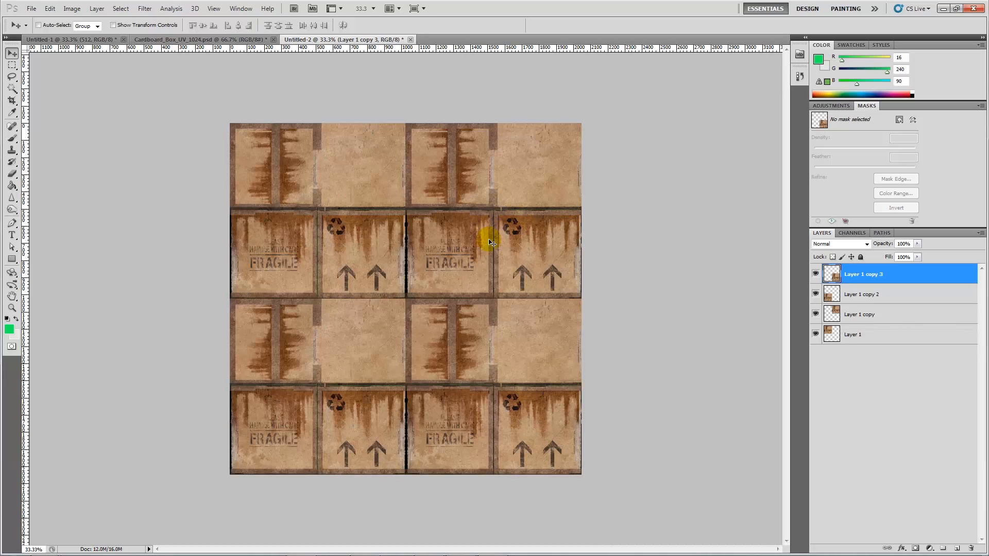
mouse_move(421, 330)
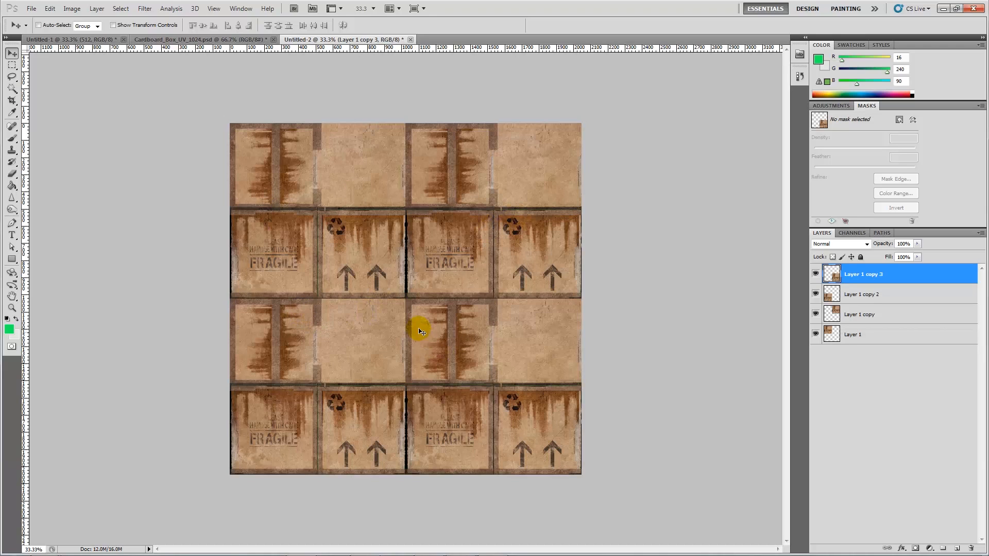
mouse_move(395, 333)
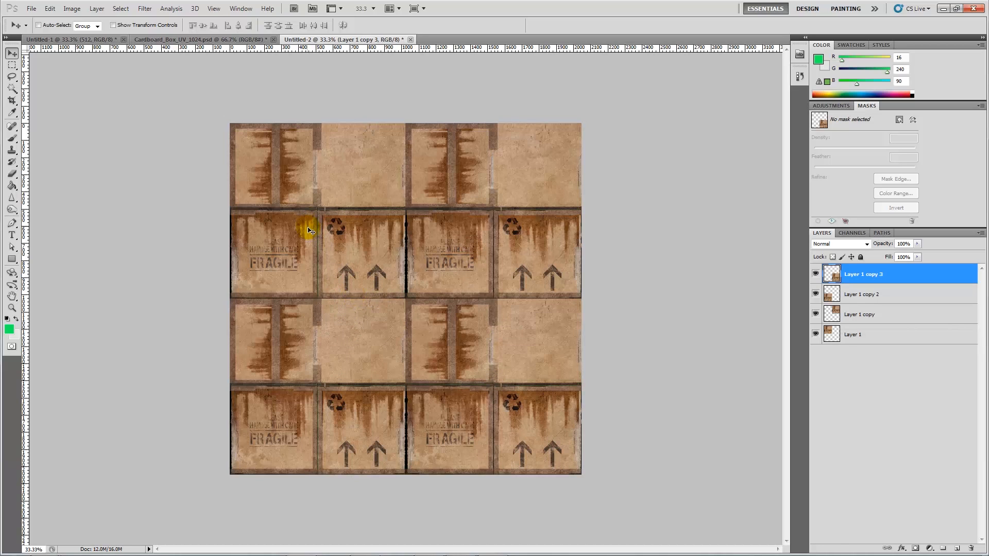
click(202, 40)
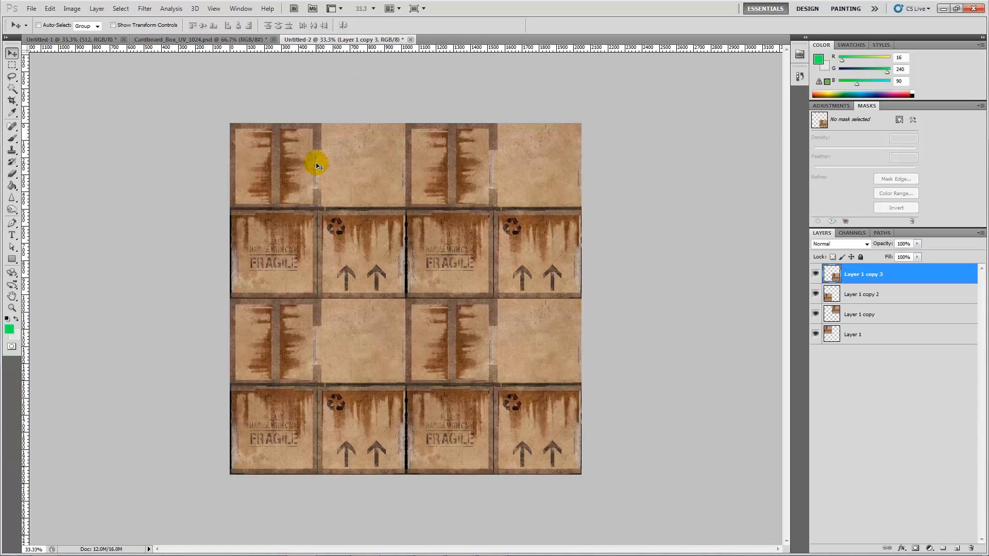
mouse_move(342, 39)
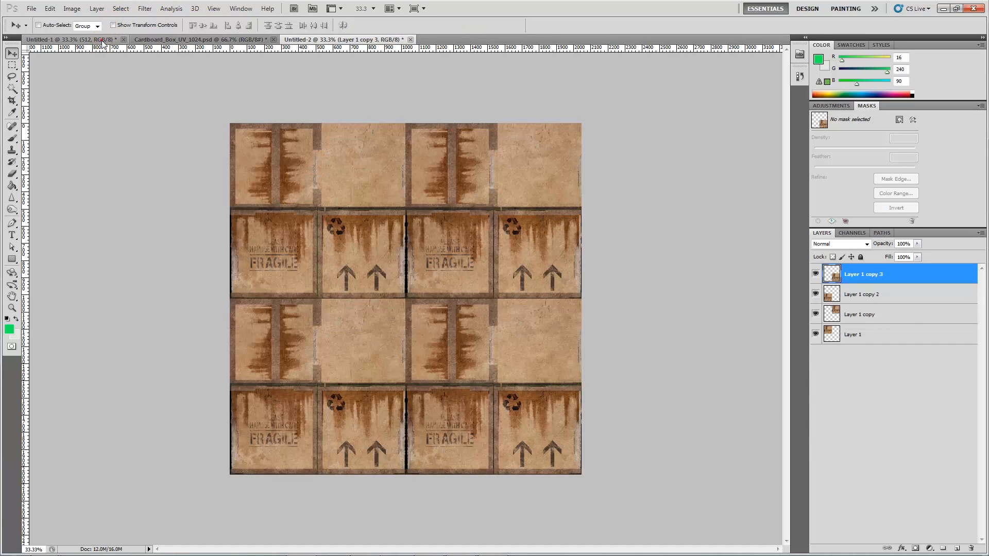
Step: View the texture size comparison chart, then return to the flattened 1024 cardboard texture
click(62, 39)
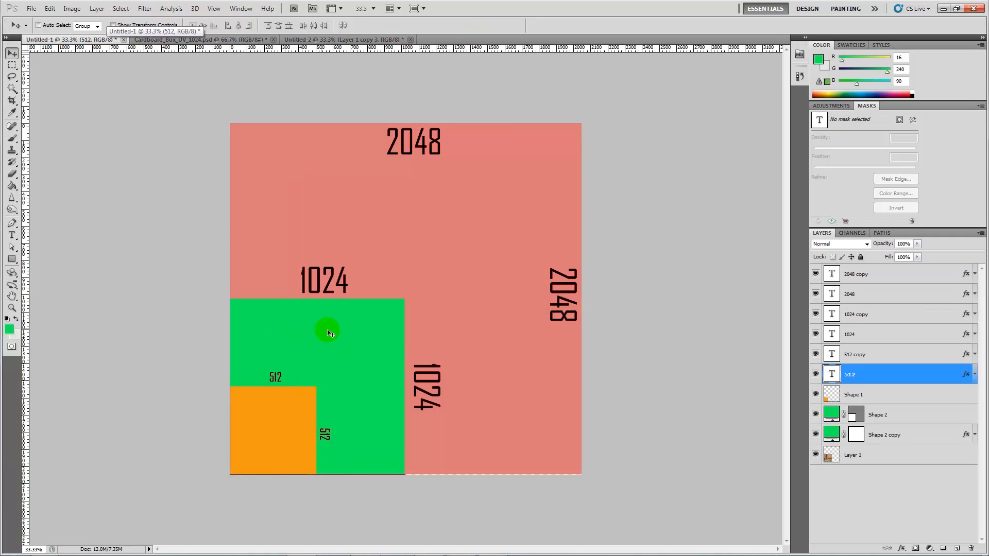
mouse_move(377, 439)
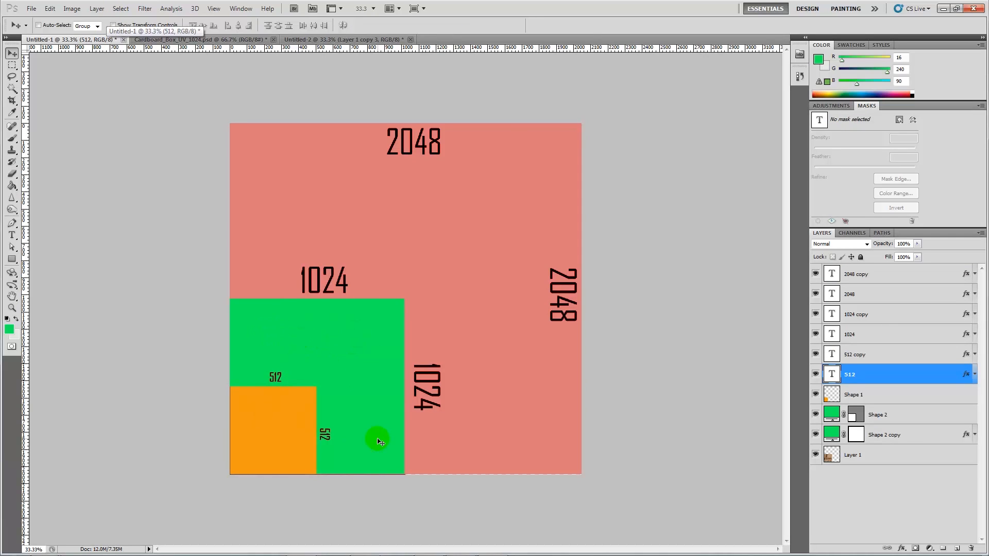
mouse_move(179, 313)
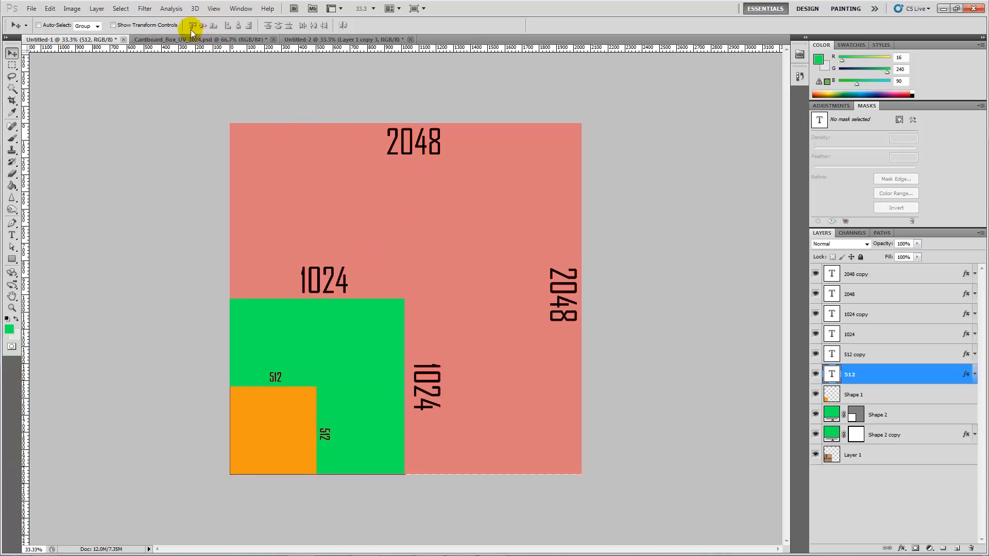
click(201, 39)
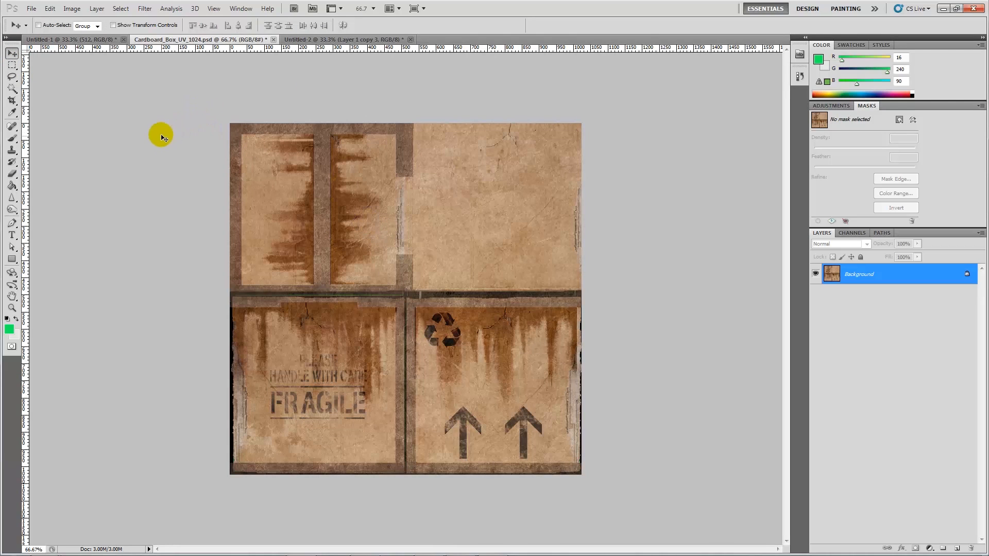
mouse_move(679, 307)
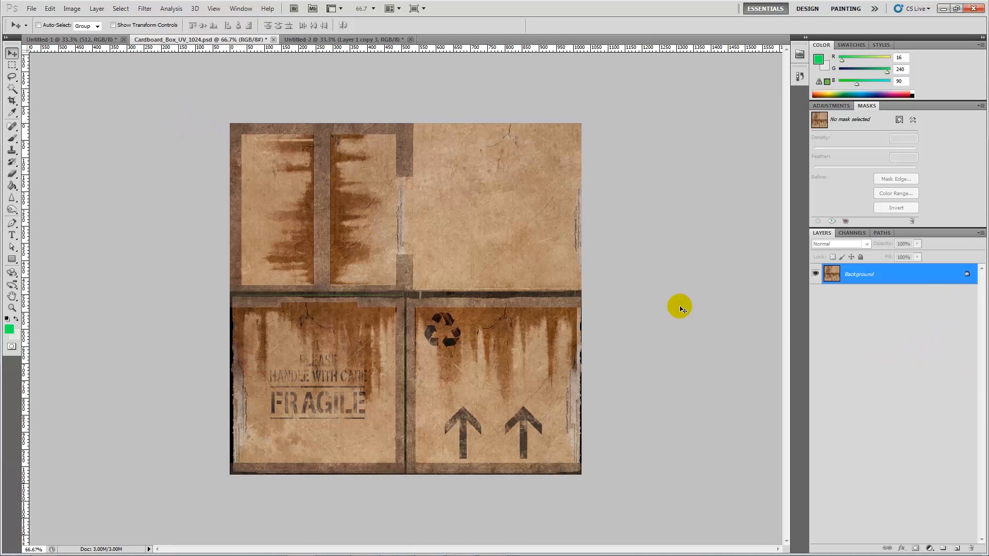
mouse_move(599, 302)
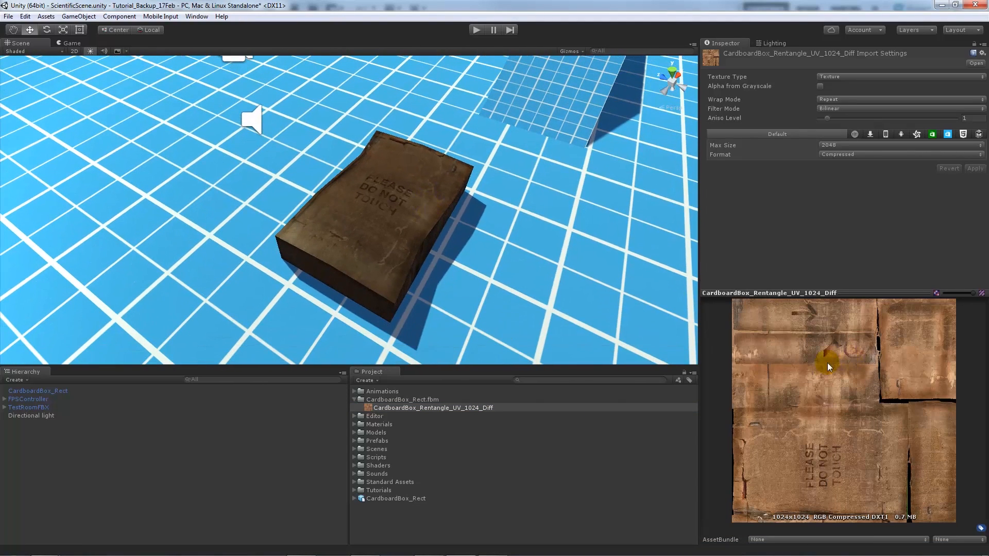
Step: Show the box's 1024 diffuse texture PSD in its folder from Unity
click(433, 408)
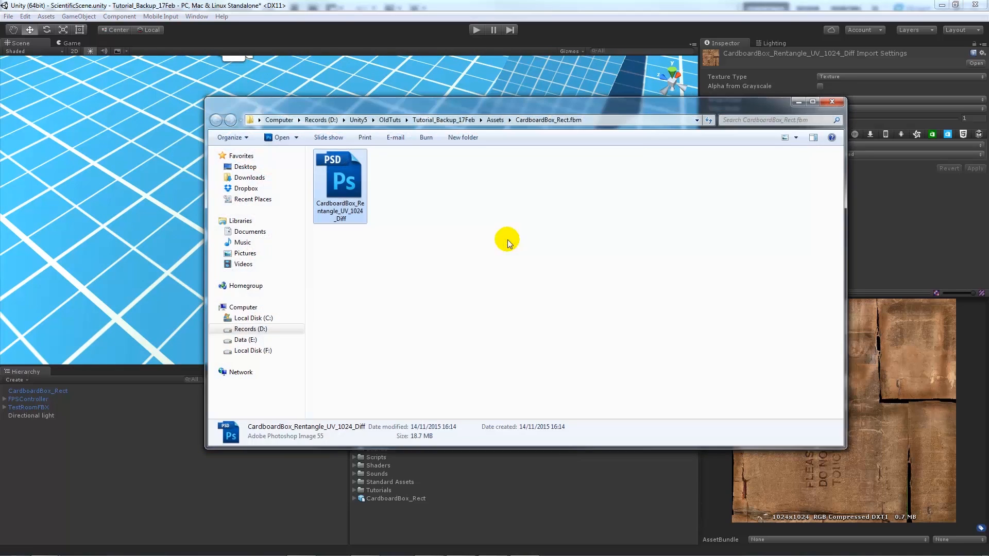
mouse_move(389, 320)
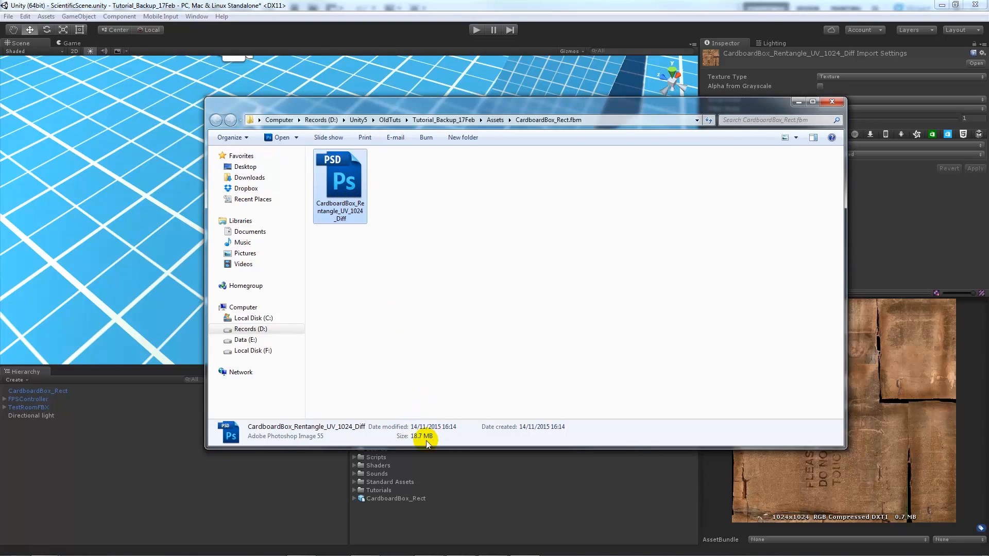
mouse_move(453, 10)
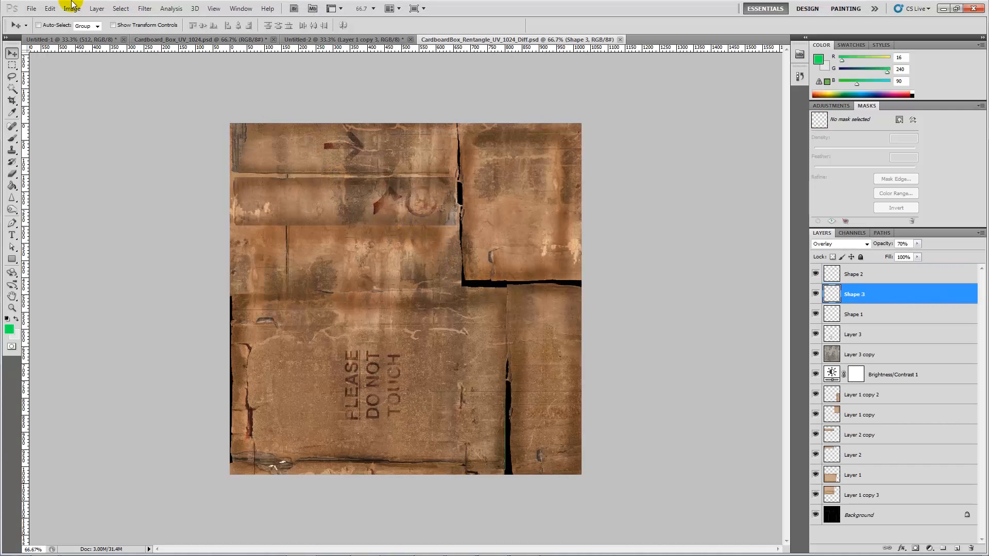
Step: Save the box texture as a 24 bits/pixel Targa copy beside the original PSD
click(30, 8)
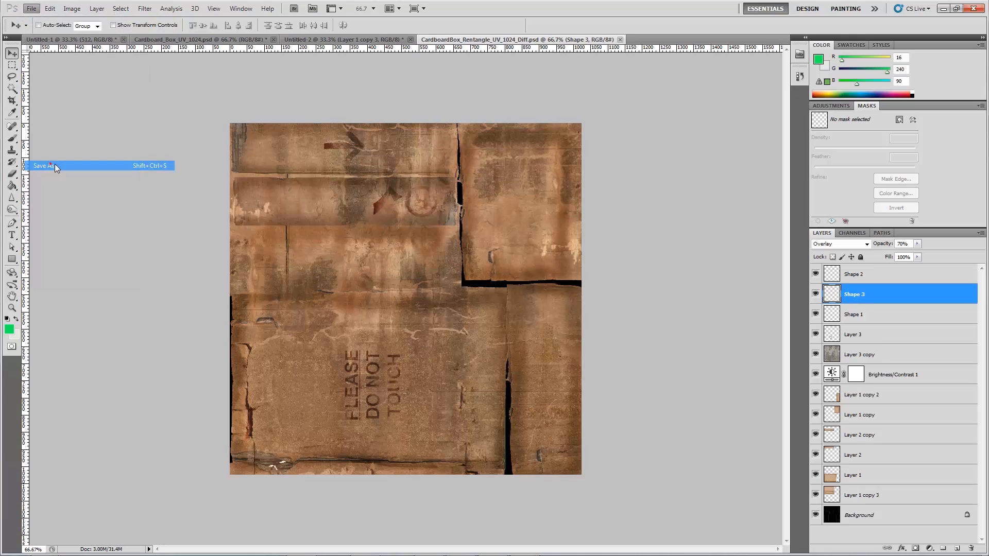
click(40, 165)
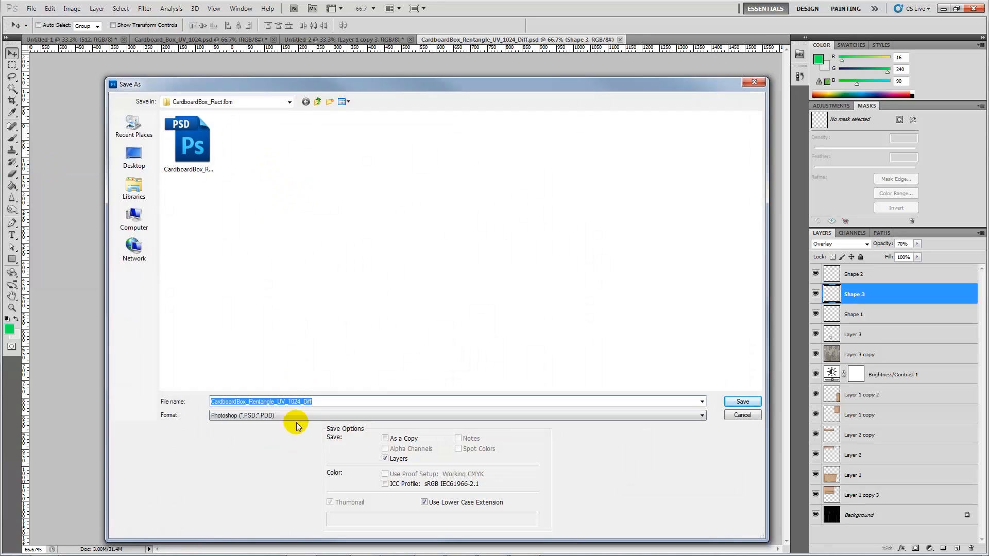
click(456, 415)
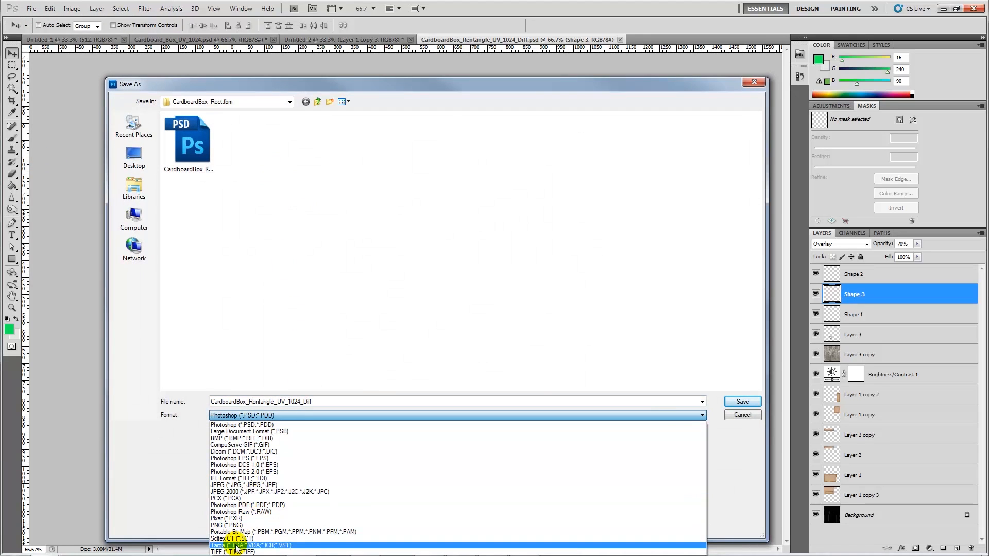
click(234, 550)
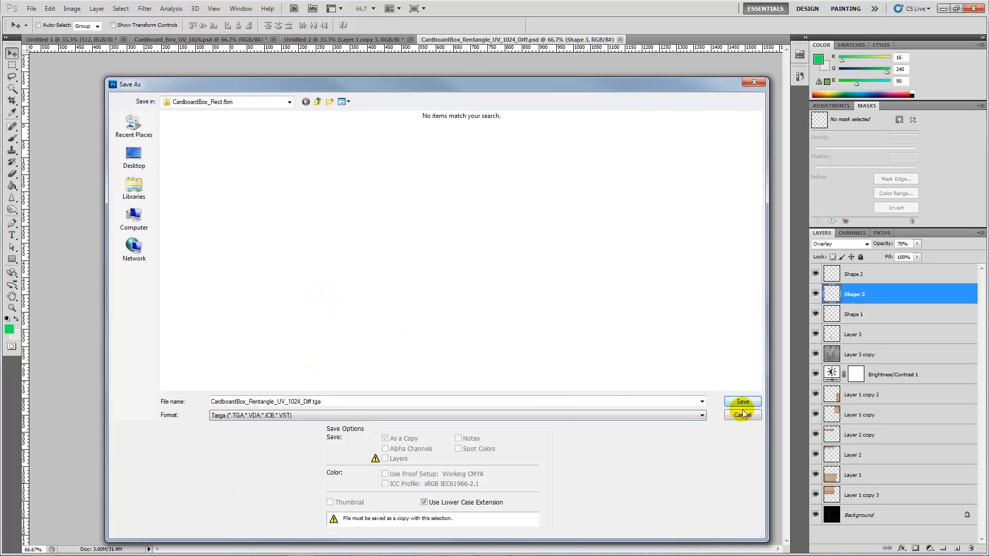
click(742, 415)
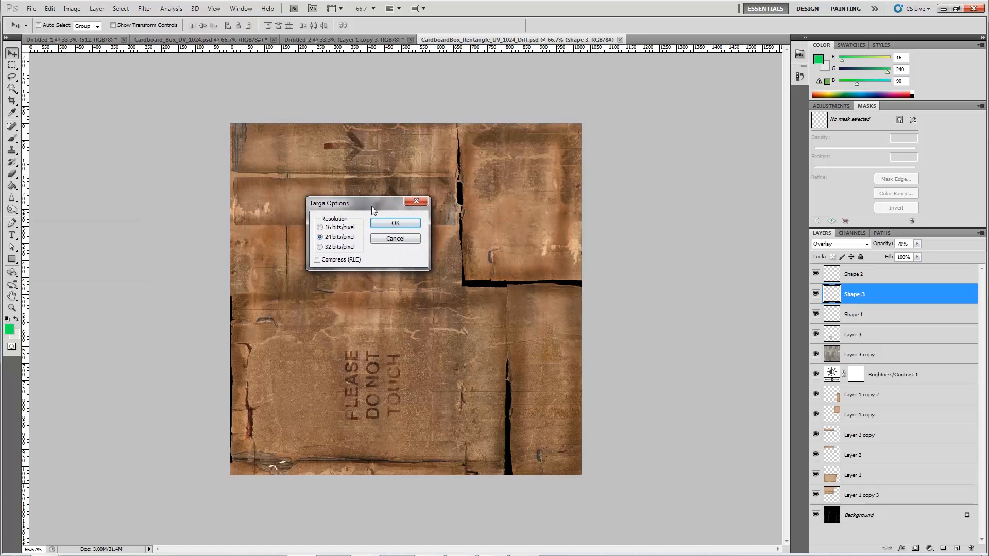
click(396, 224)
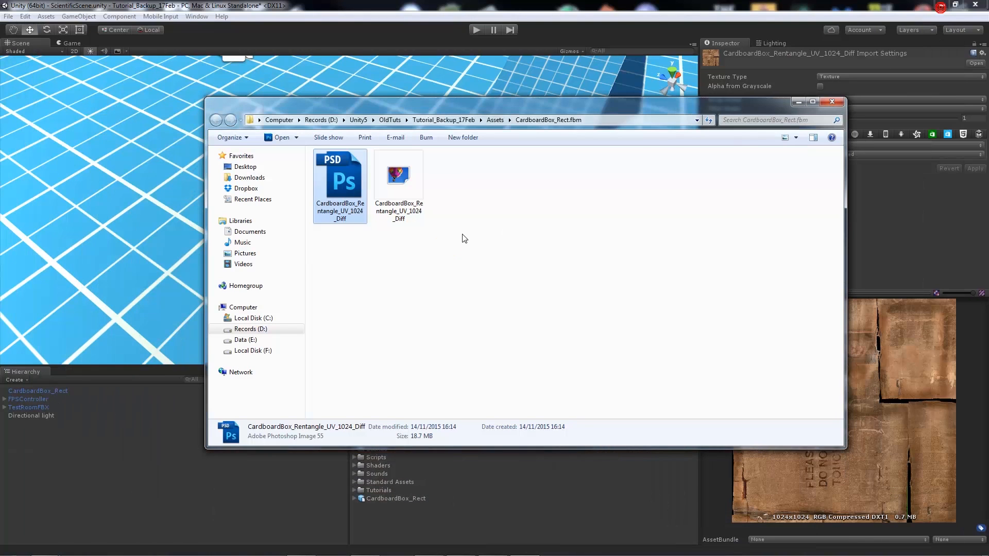
Step: Locate the duplicate texture entries in Unity and remove the original PSD file from the folder
click(398, 183)
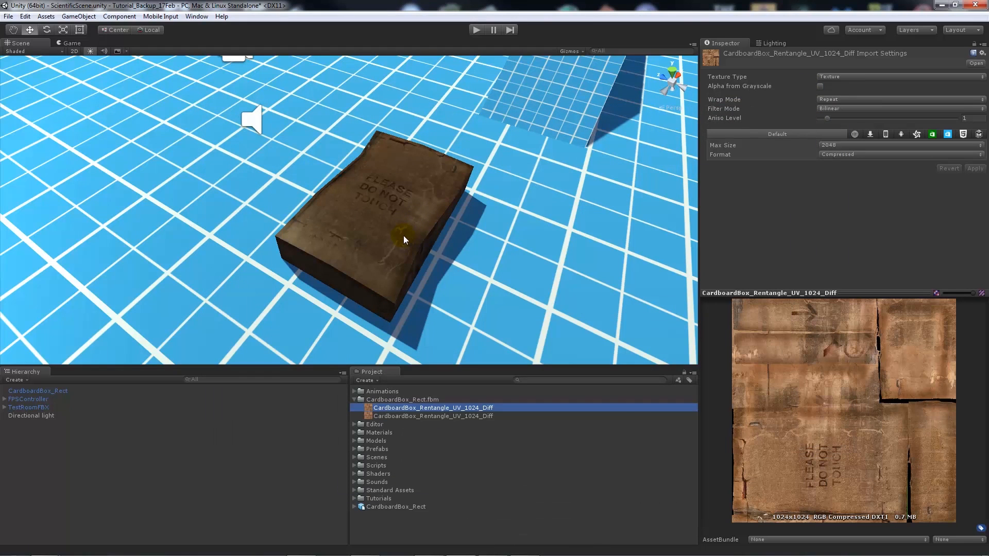
click(433, 415)
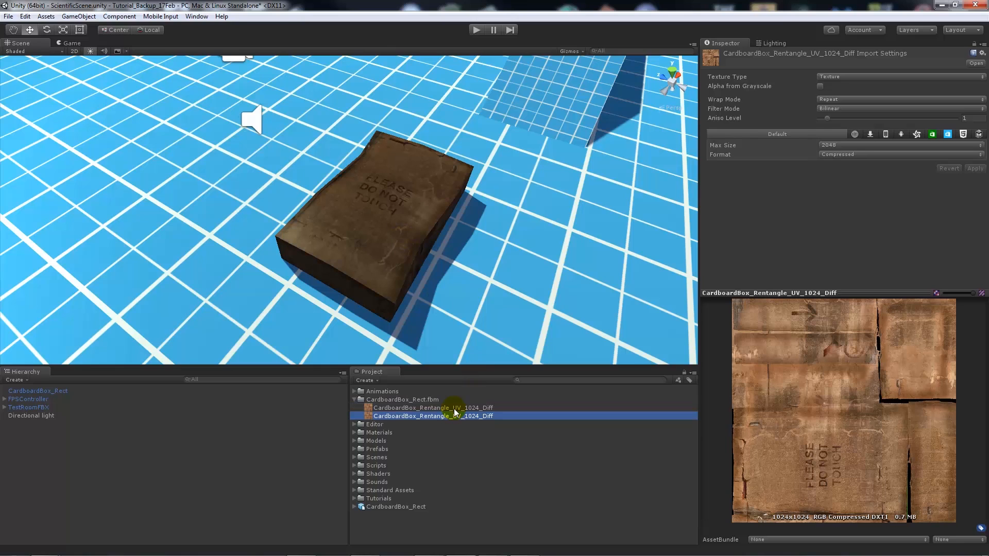
click(432, 408)
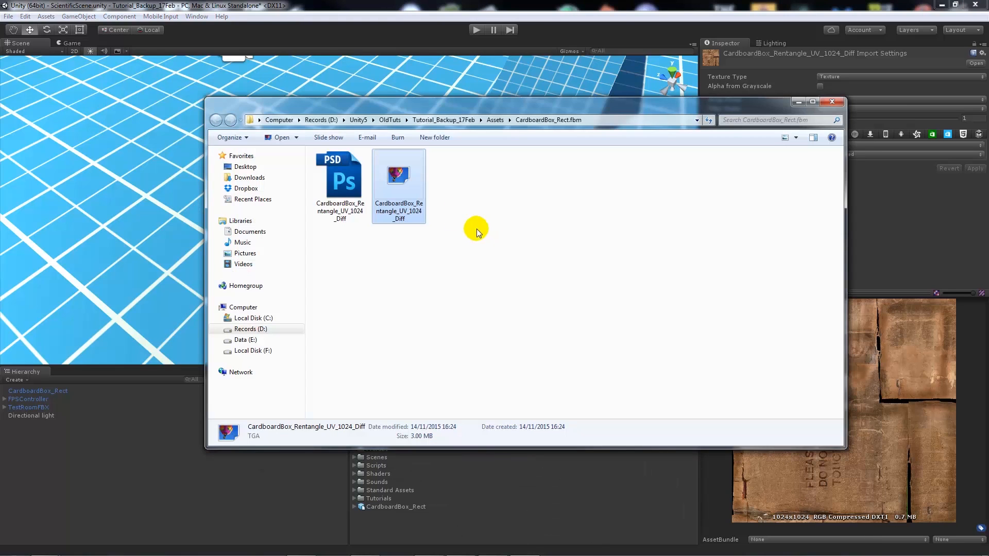
click(340, 184)
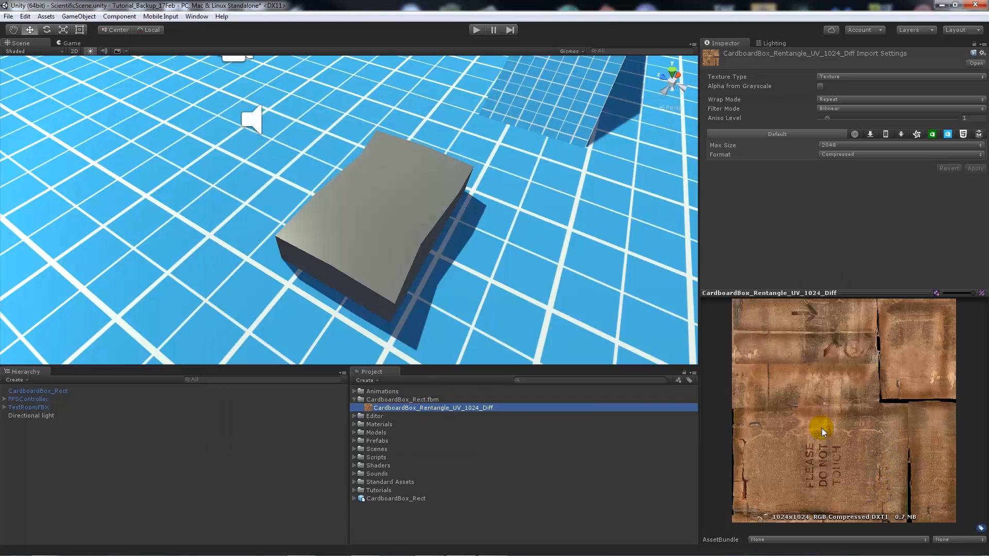
mouse_move(413, 418)
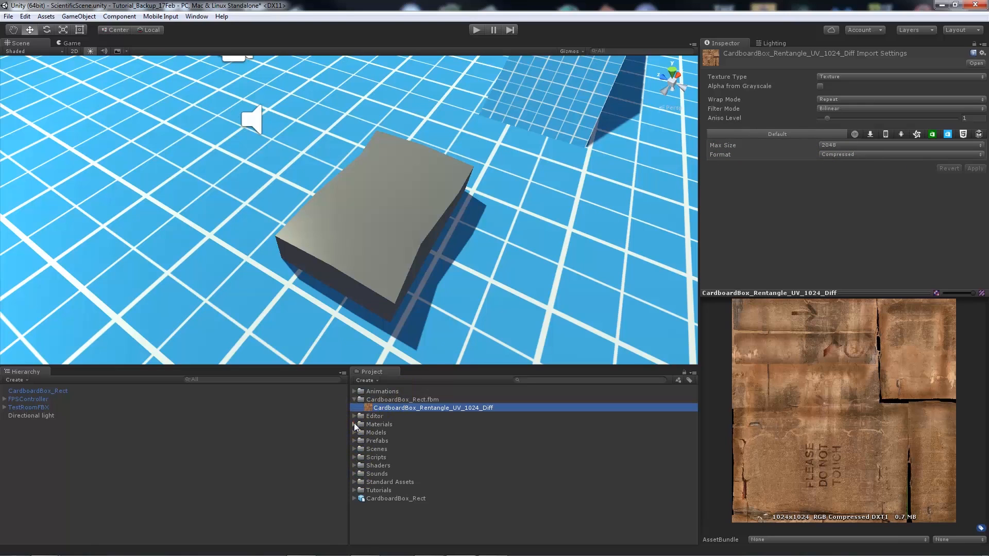
Step: Select the cardboard box and its CardboardBox_Rentangle_UV_1024_Diff texture's import settings
click(37, 390)
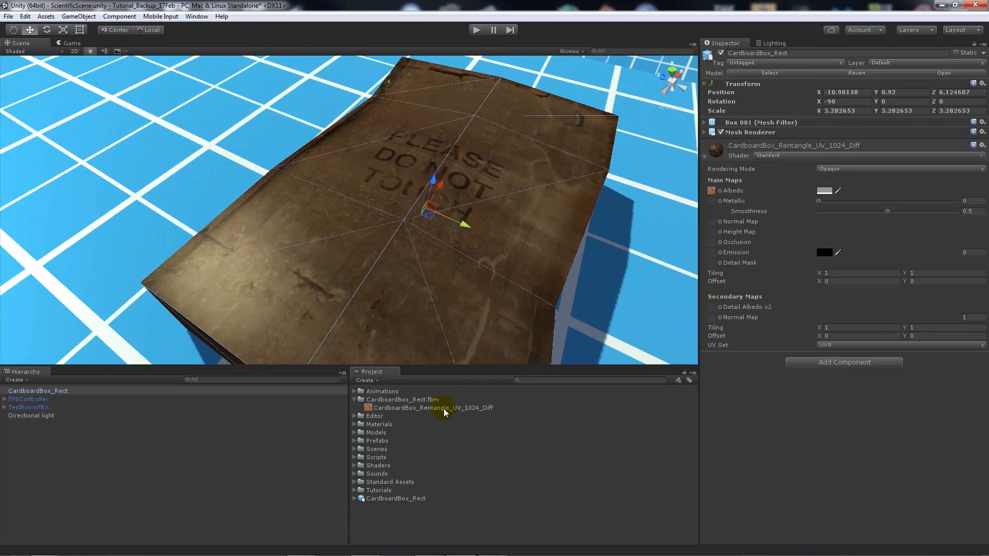
click(431, 408)
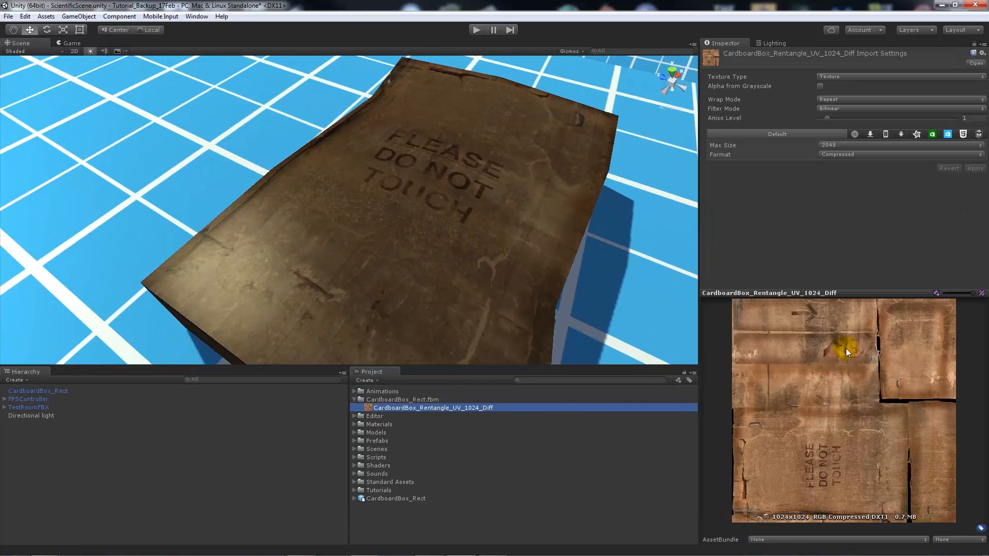
mouse_move(772, 525)
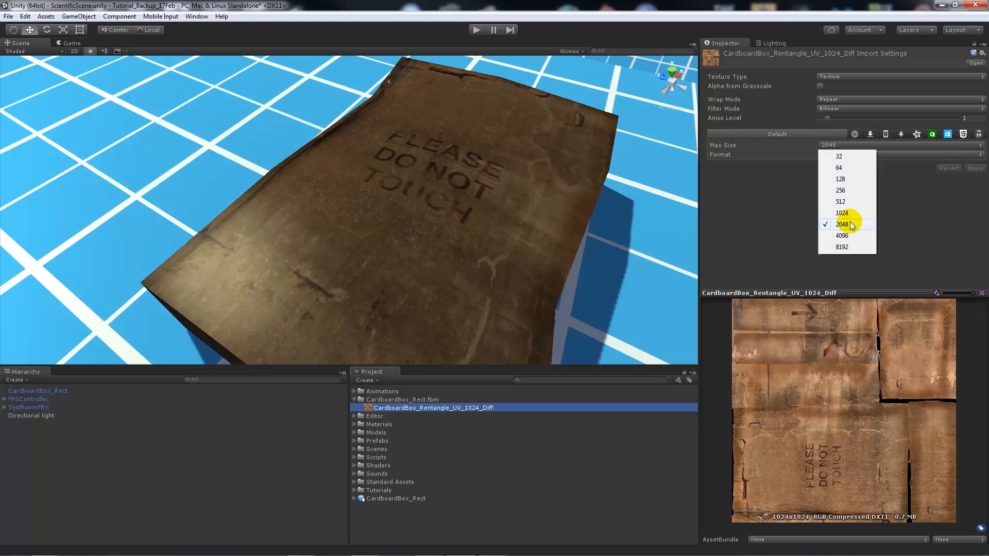
Step: Apply a 512 maximum size to the box texture
click(842, 212)
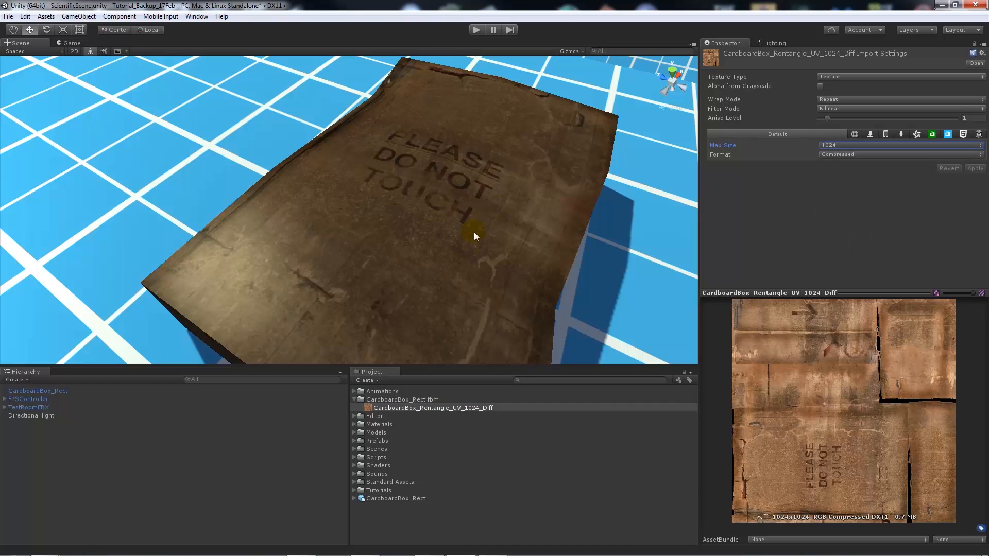
mouse_move(511, 184)
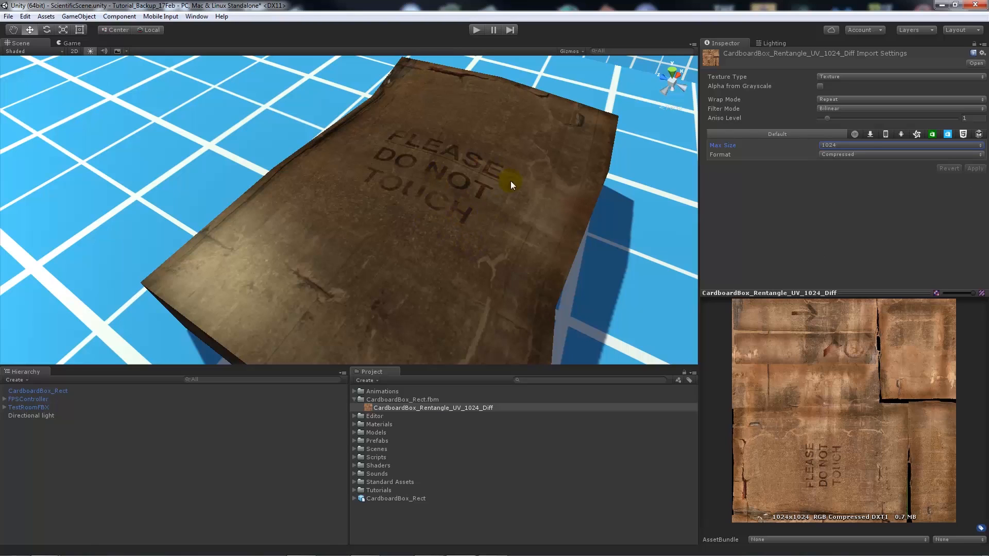
click(895, 144)
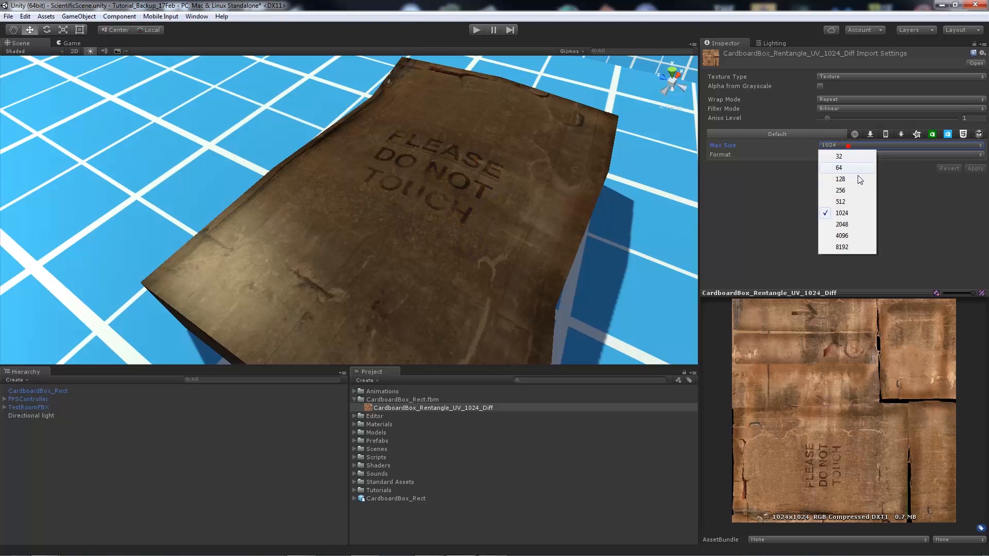
click(840, 200)
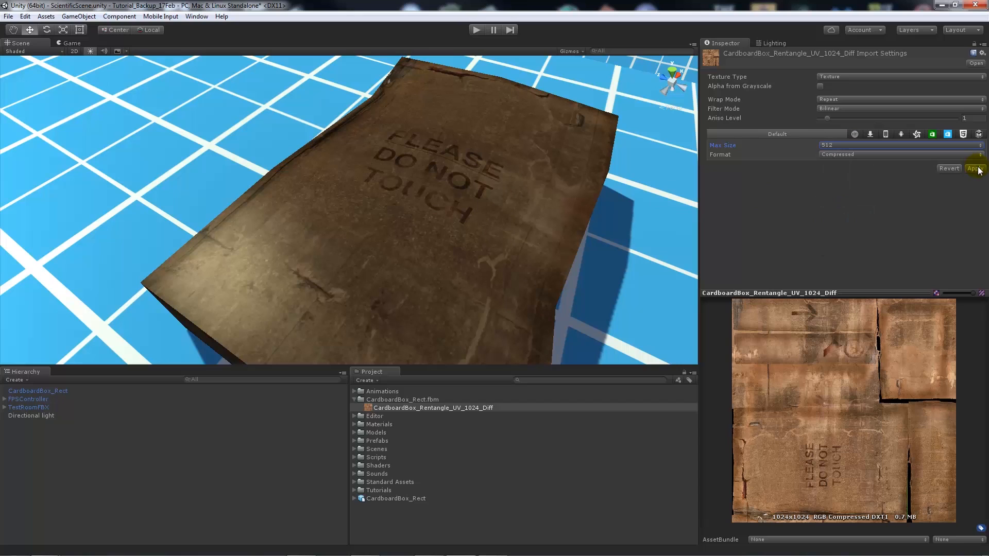
click(974, 167)
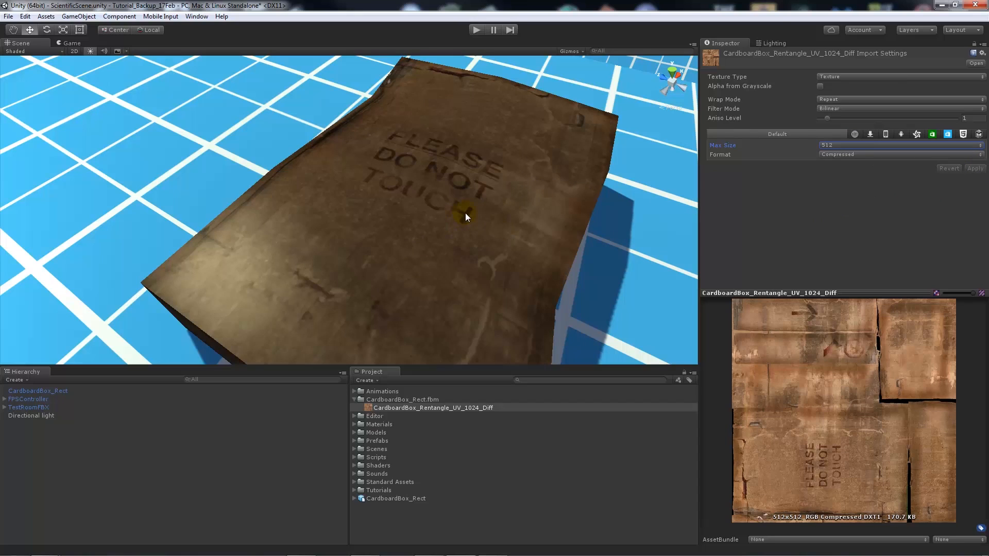
Step: Try a 256 maximum size, then set the texture back to 1024 and apply
click(898, 145)
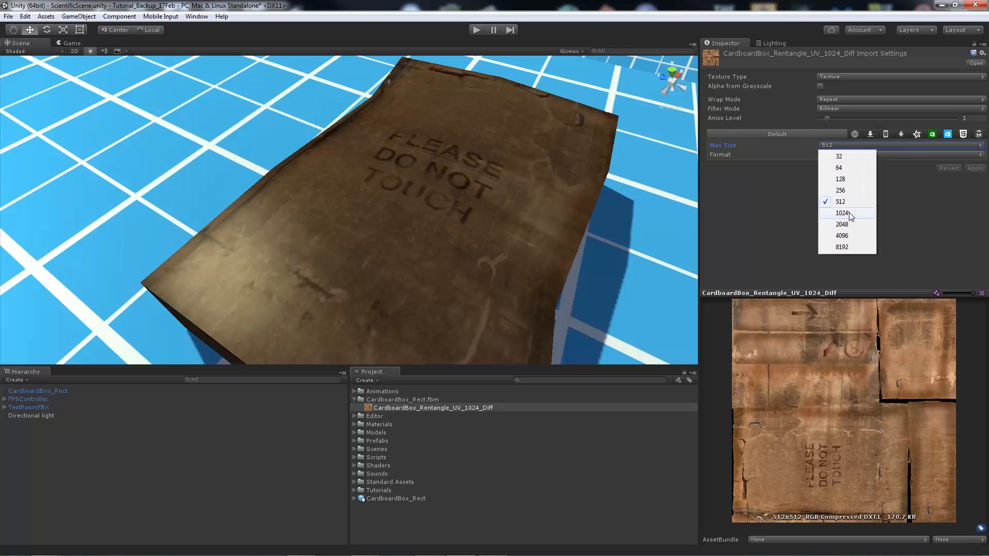
click(842, 212)
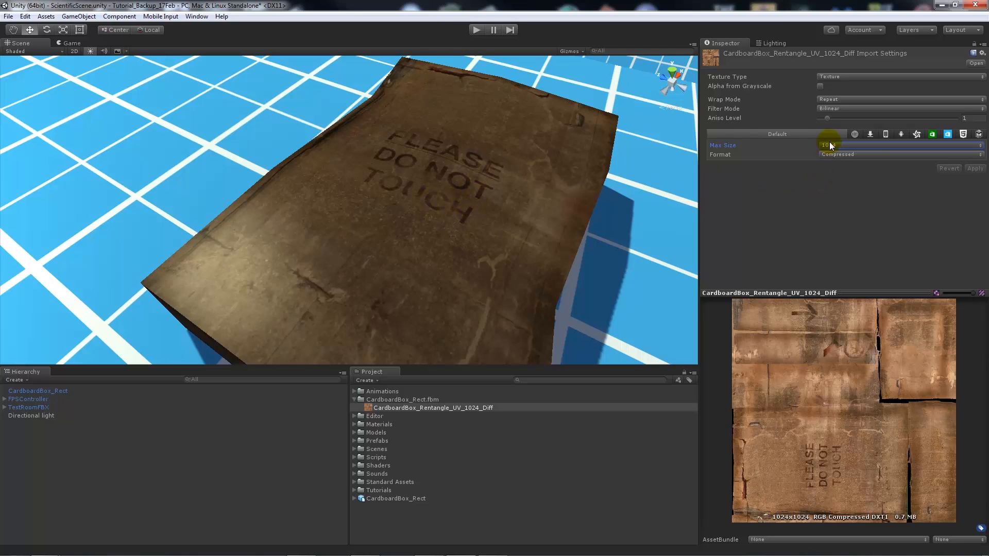
click(895, 144)
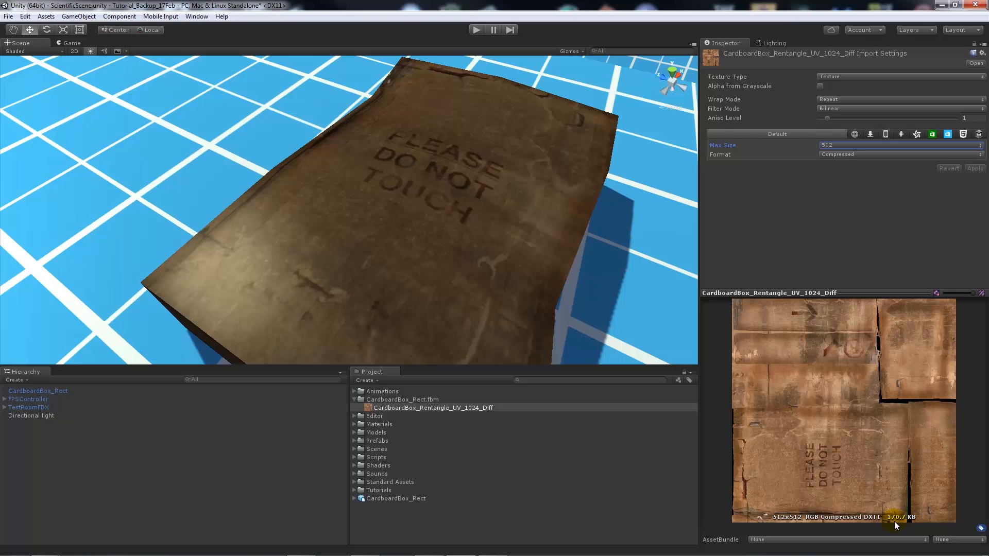
mouse_move(894, 523)
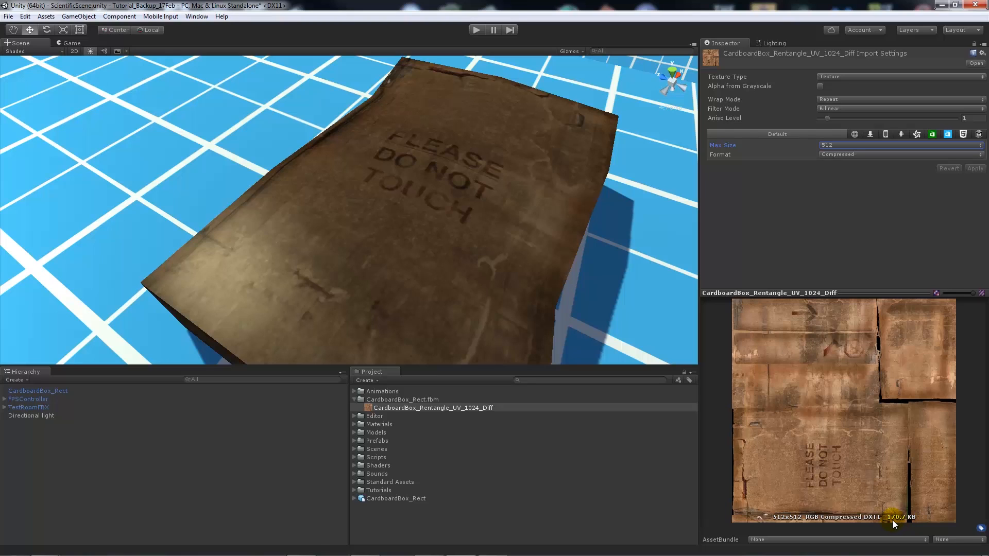
mouse_move(852, 155)
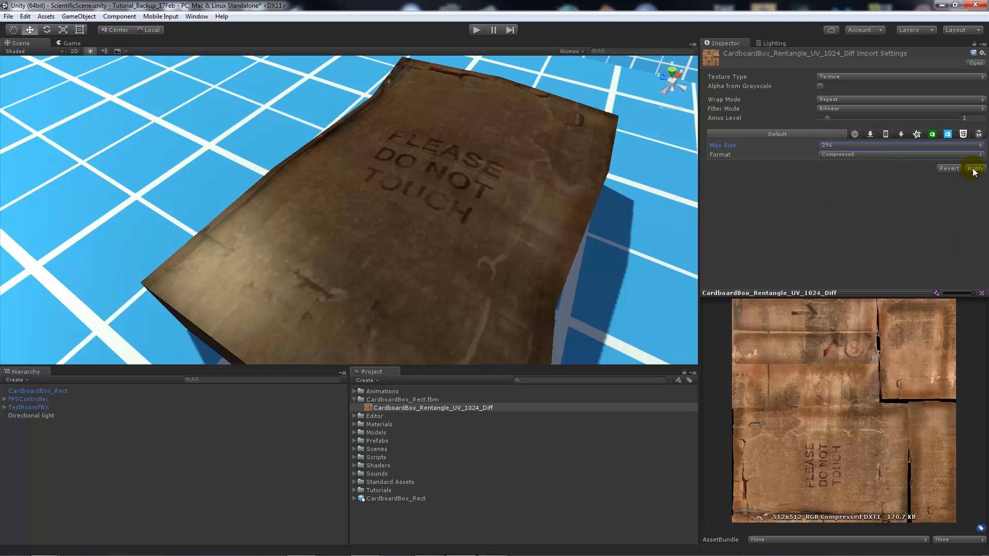
click(975, 168)
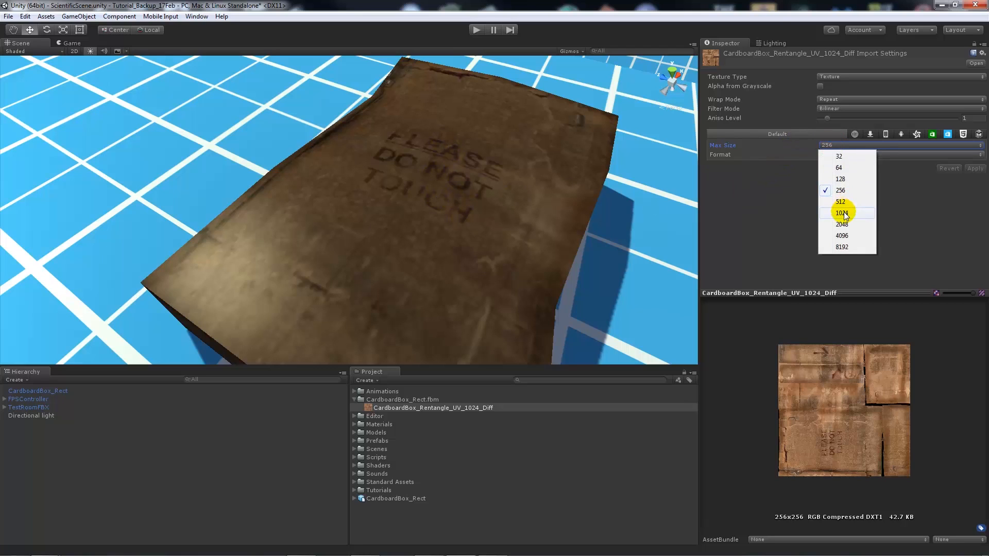
click(841, 212)
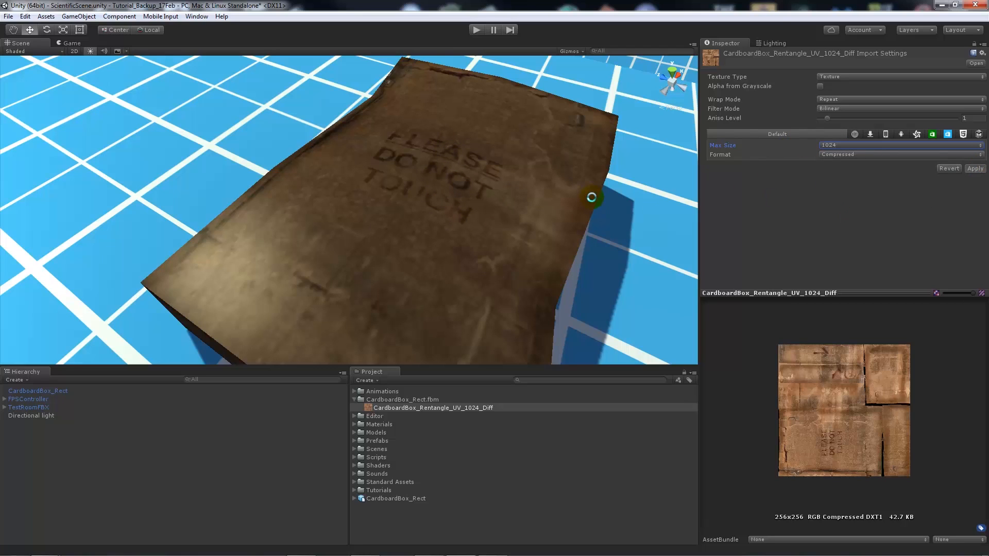
click(974, 168)
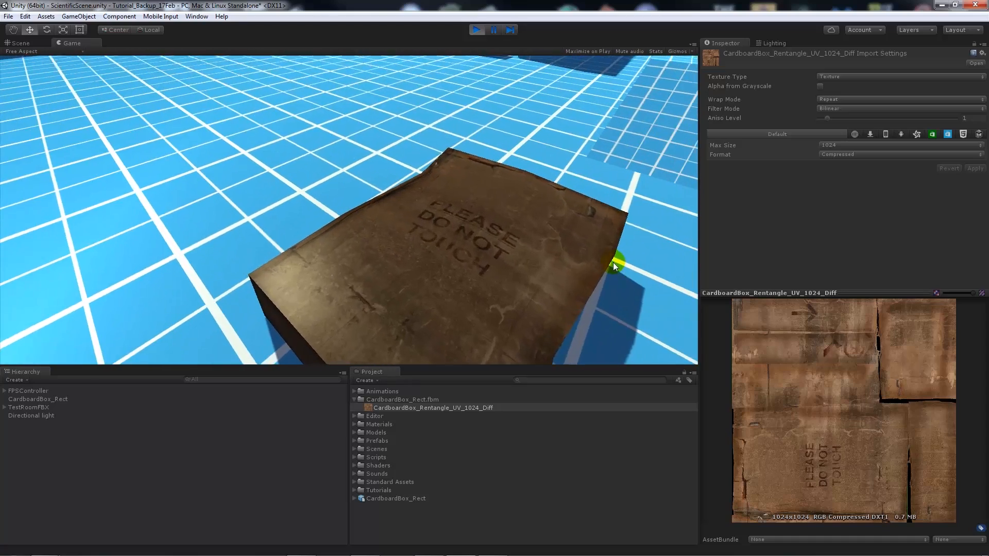
Step: Stop the running scene and apply a 128 maximum size to the box texture
click(477, 30)
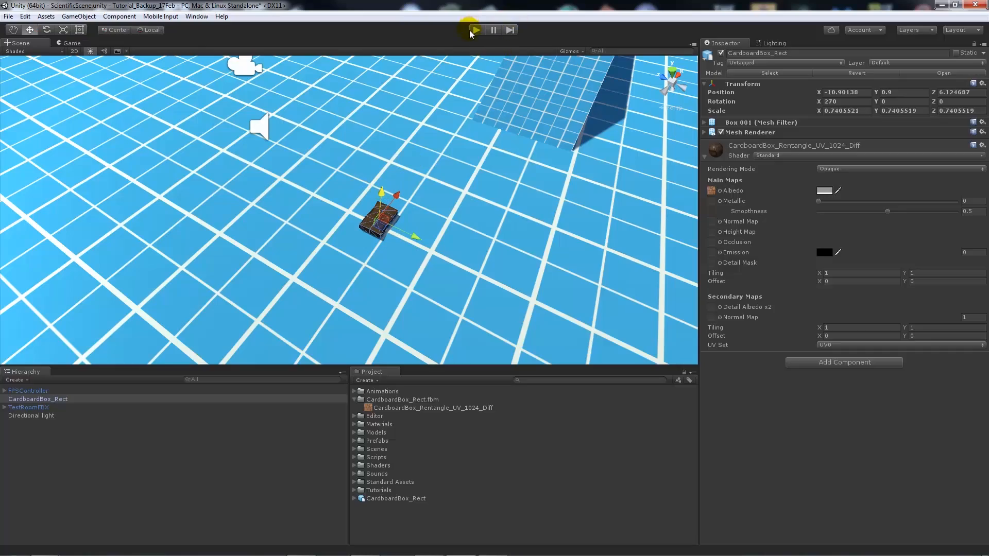
click(477, 30)
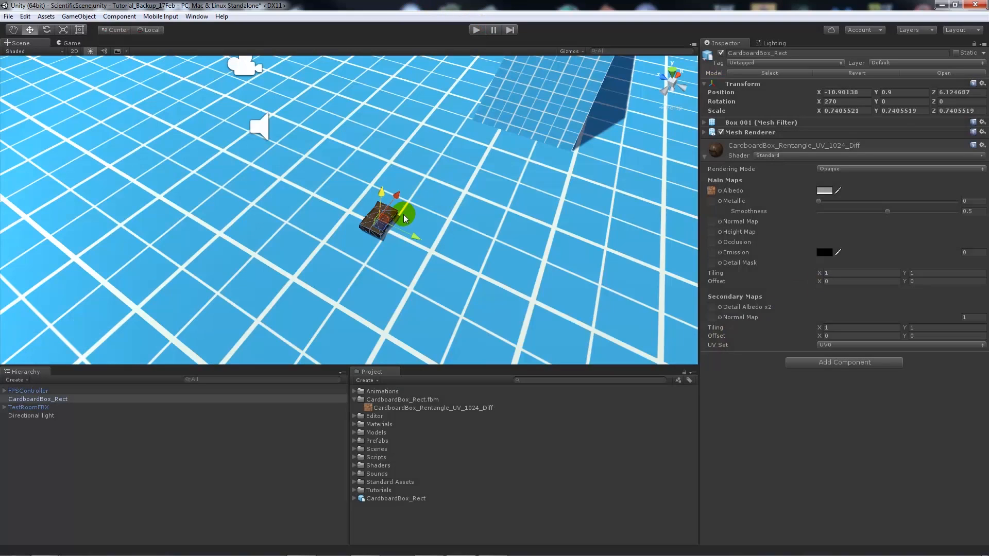
click(433, 408)
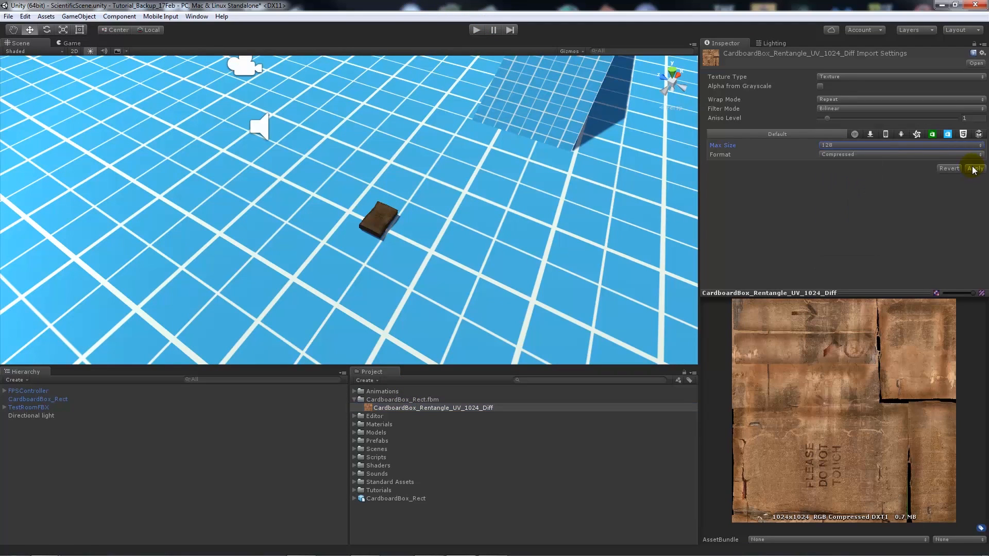
click(974, 168)
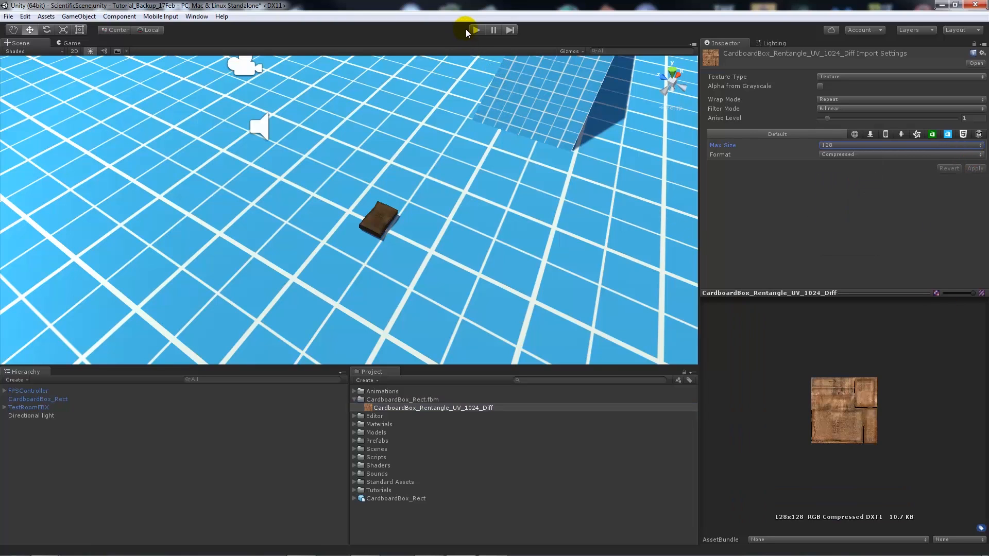
Step: Run the scene to view the 128-size box, stop it and return to Photoshop
click(475, 30)
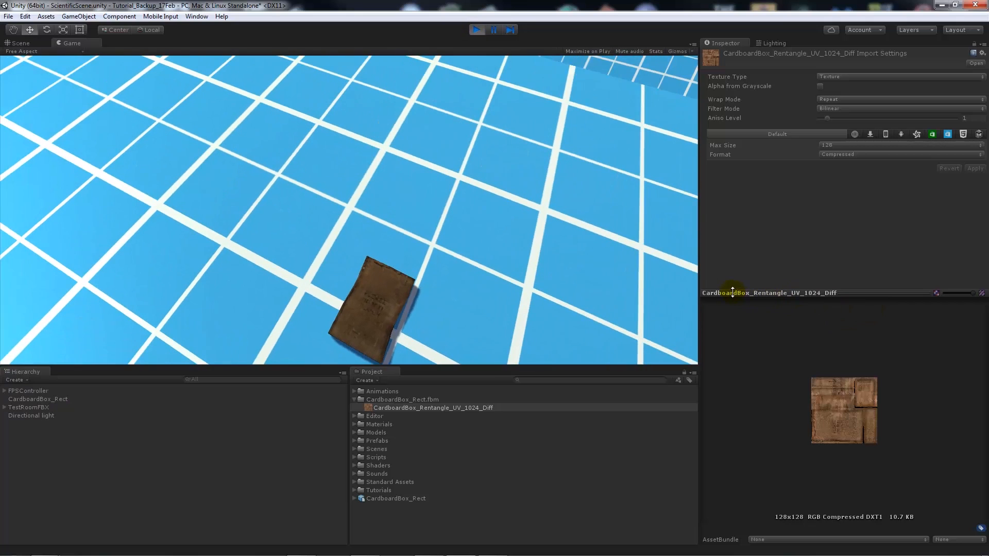
click(476, 30)
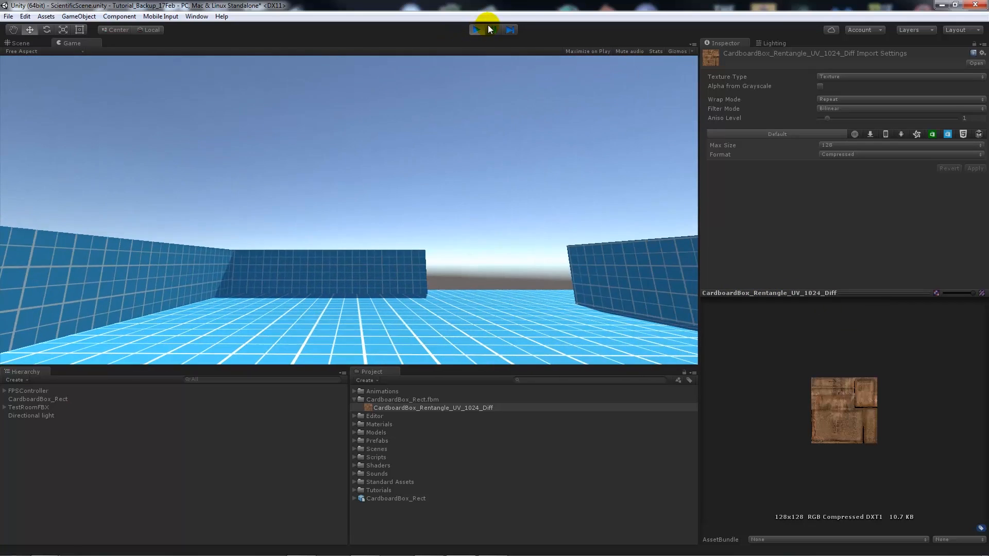
click(476, 30)
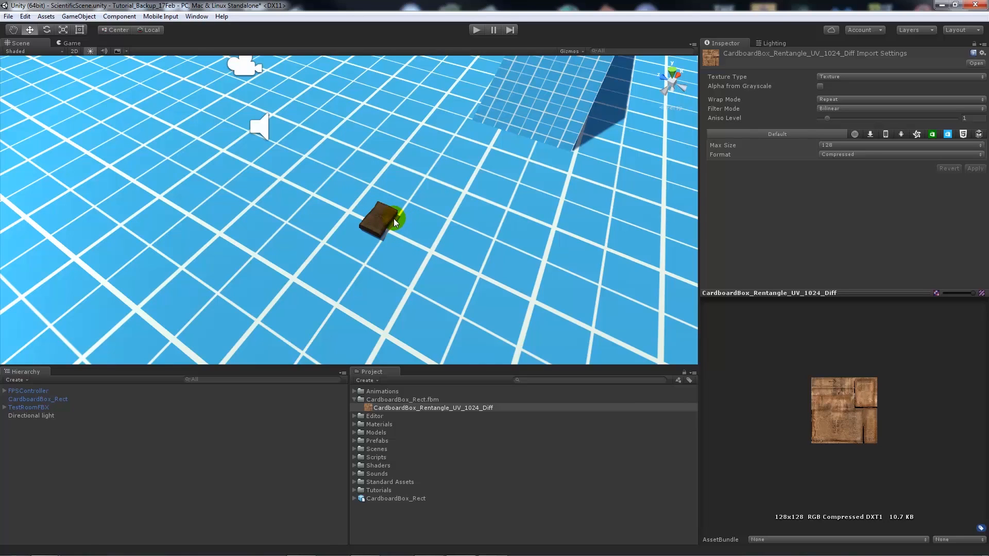
drag(391, 220, 479, 265)
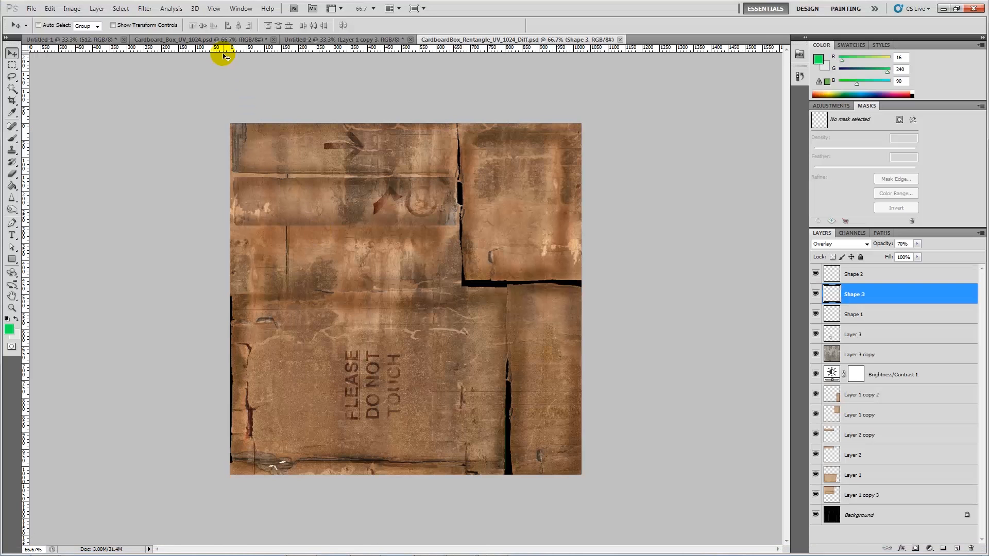
Step: Review the other open cardboard texture documents, then reselect the CardboardBox_Rentangle_UV_1024_Diff texture in Unity
click(69, 39)
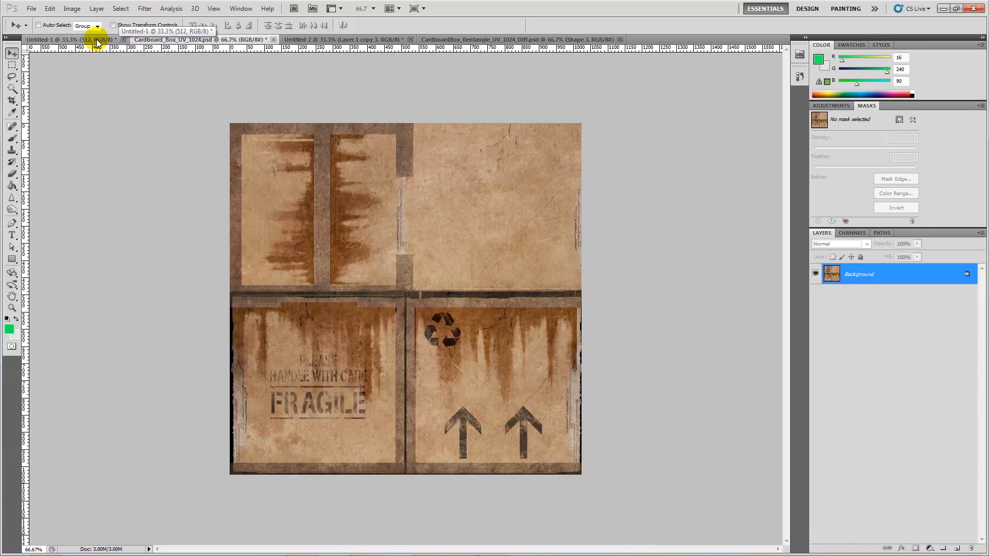
click(71, 39)
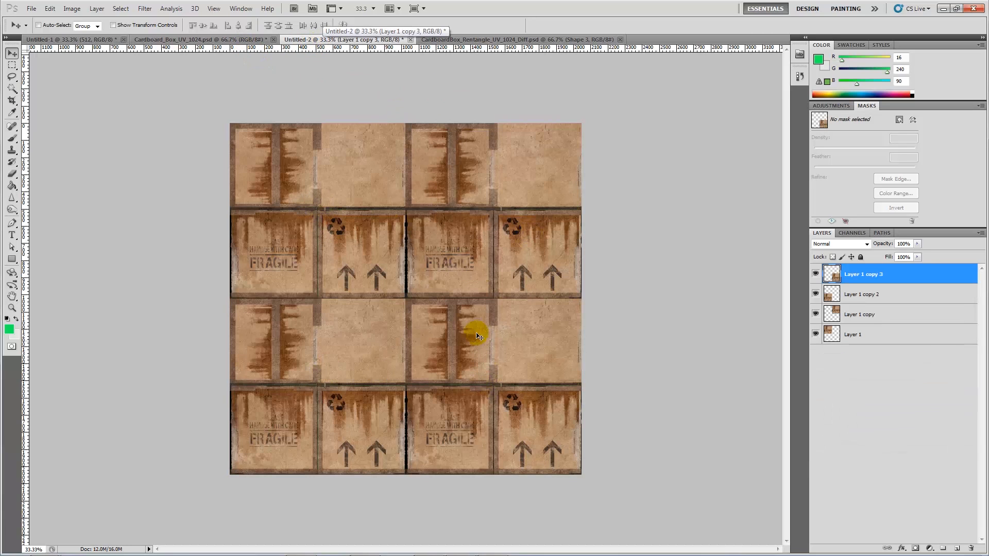
mouse_move(438, 289)
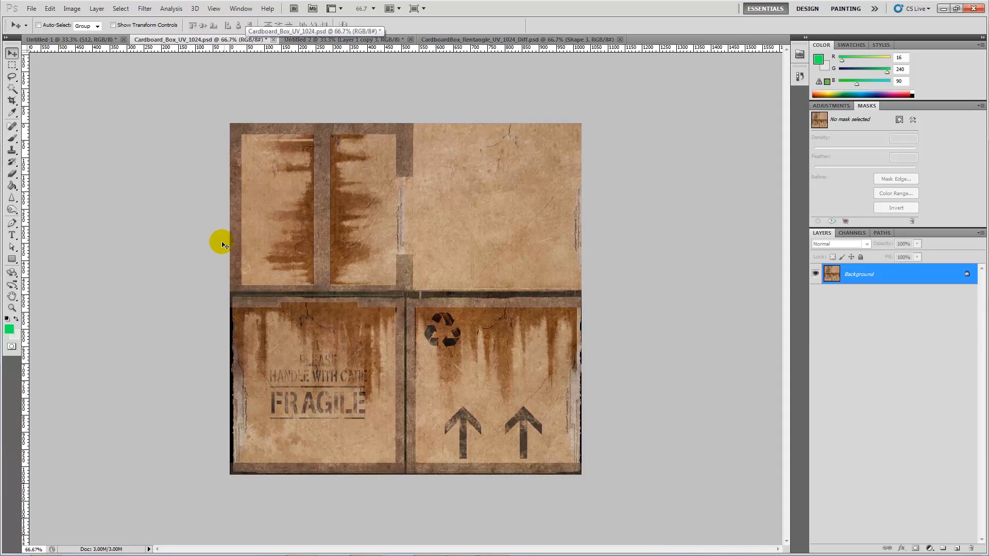
mouse_move(707, 203)
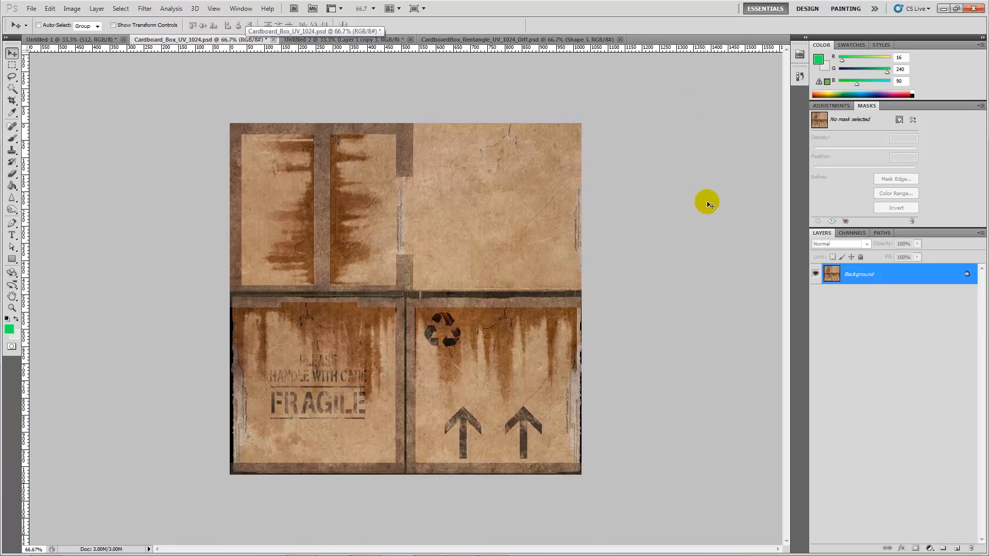
mouse_move(597, 191)
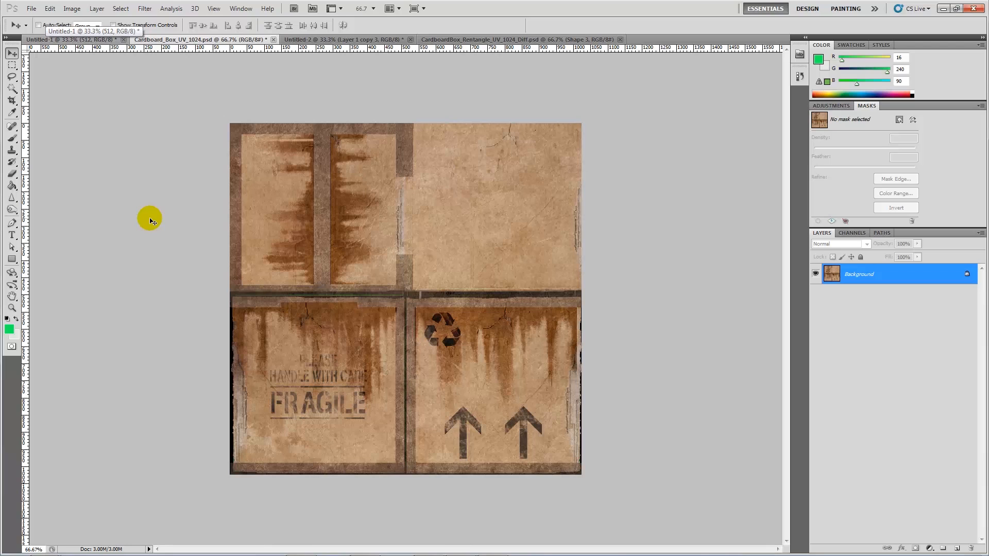
mouse_move(490, 213)
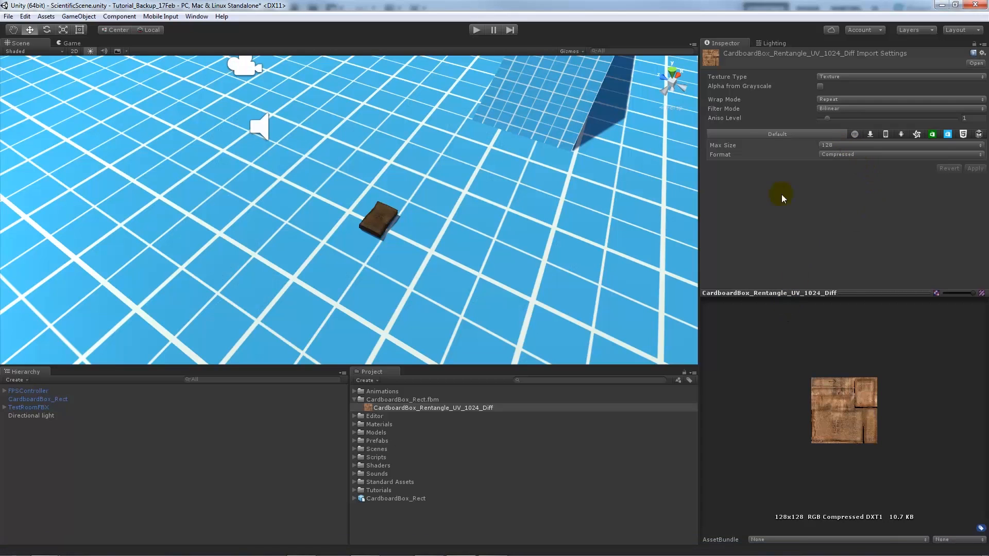
click(433, 408)
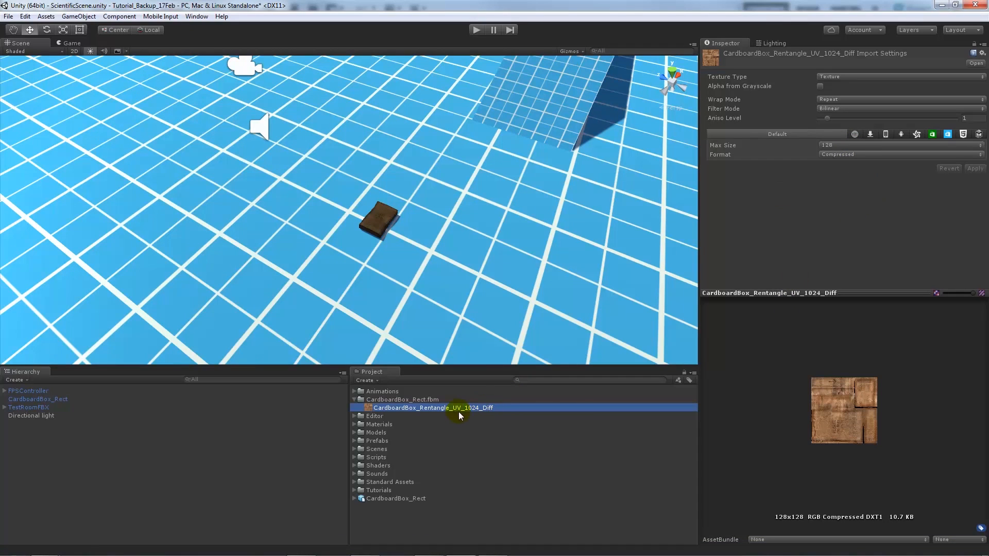